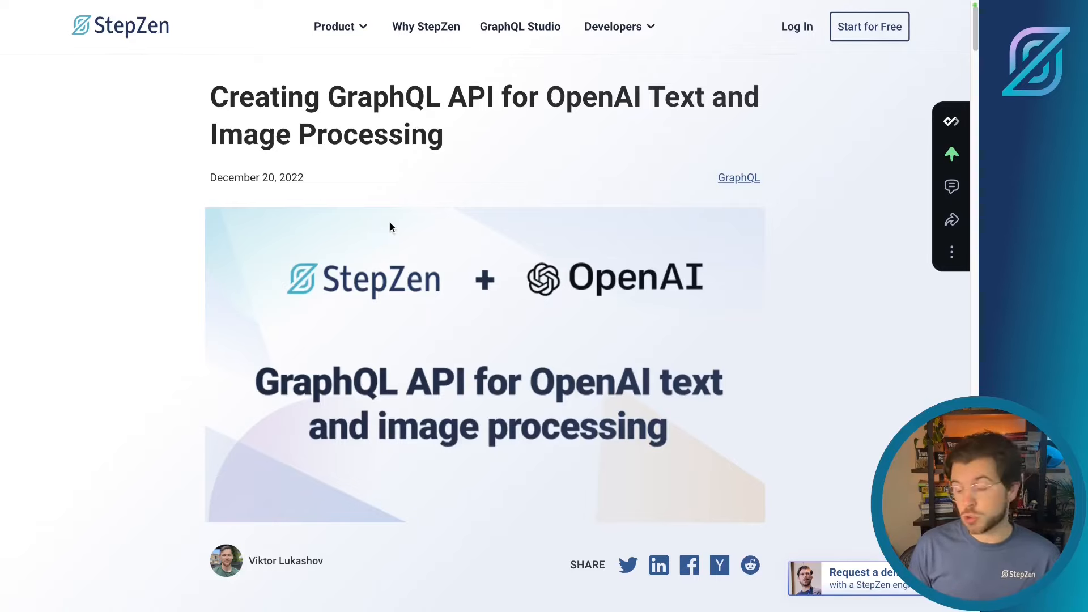
- Follow the blog post's with-openai link to the example folder in the StepZen examples repo
scroll("down", 3)
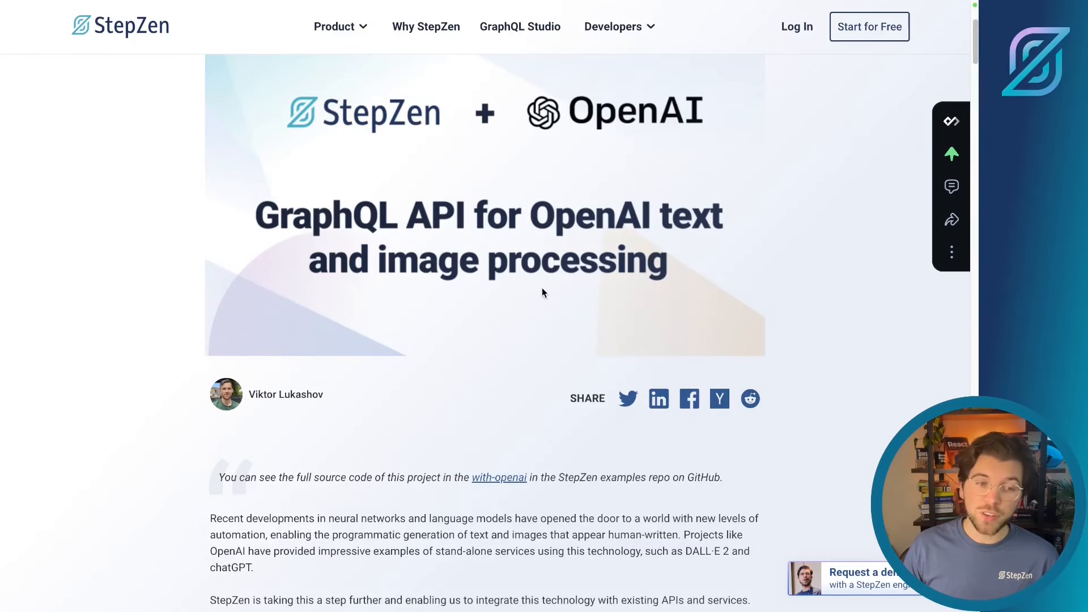
mouse_move(553, 338)
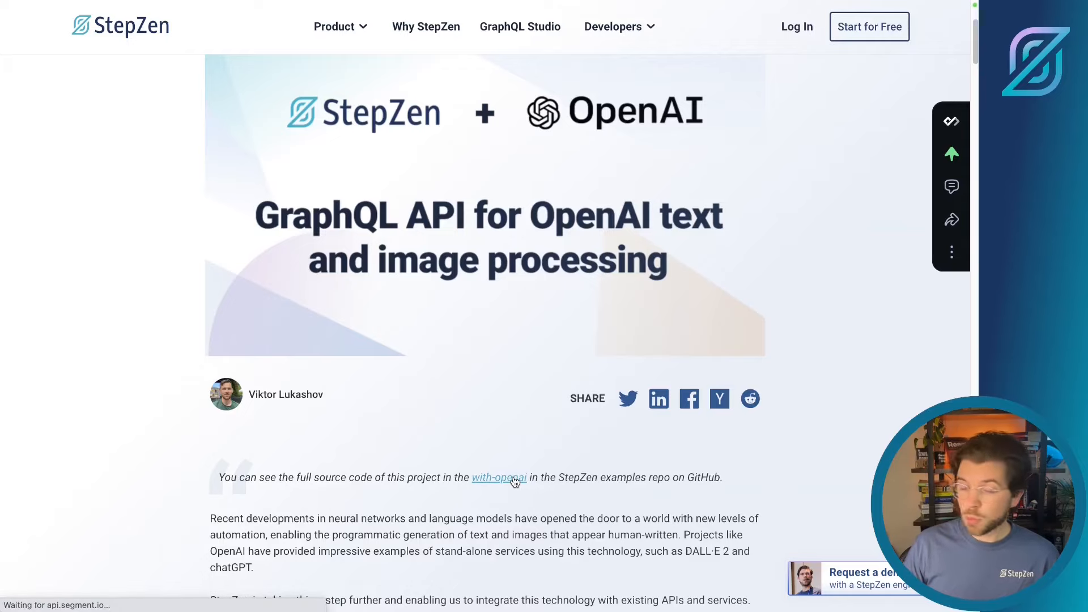
left_click(499, 477)
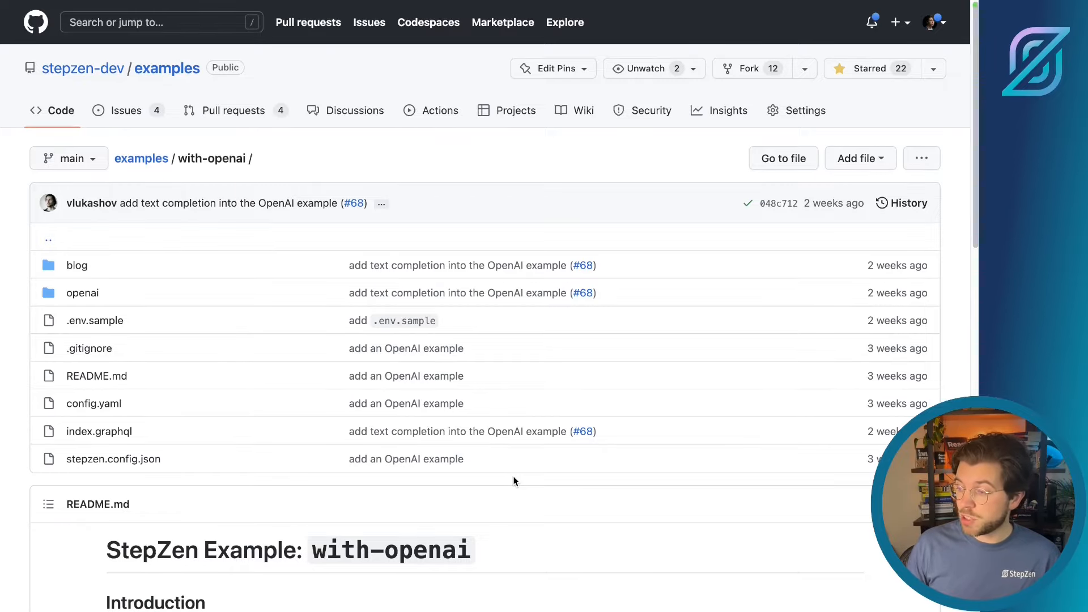
scroll("down", 3)
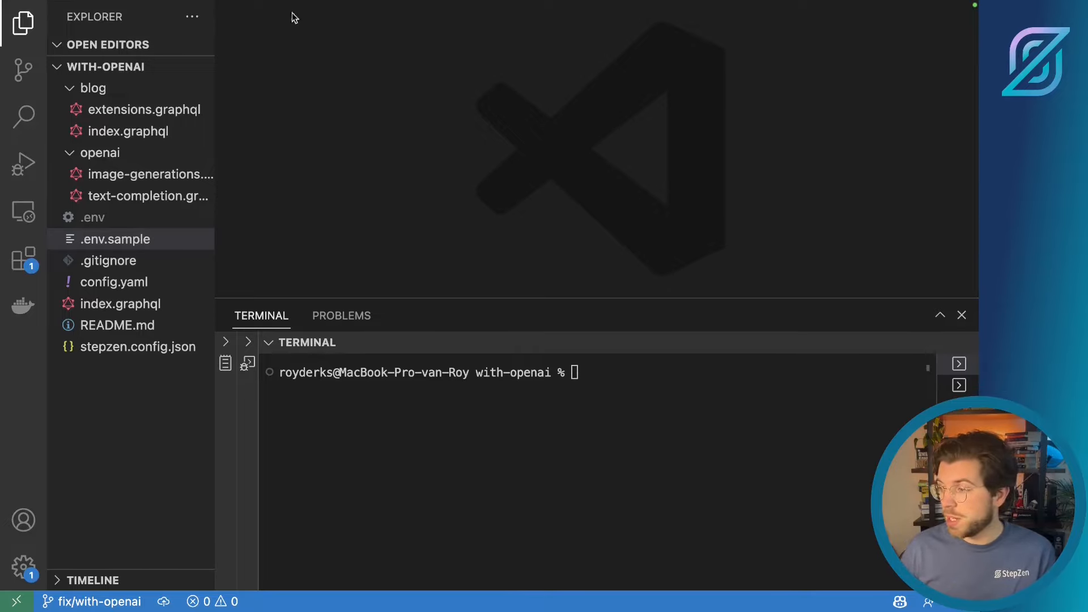
- Show .env.sample and highlight the STEPZEN_OPENAI_API_KEY placeholder value
left_click(92, 89)
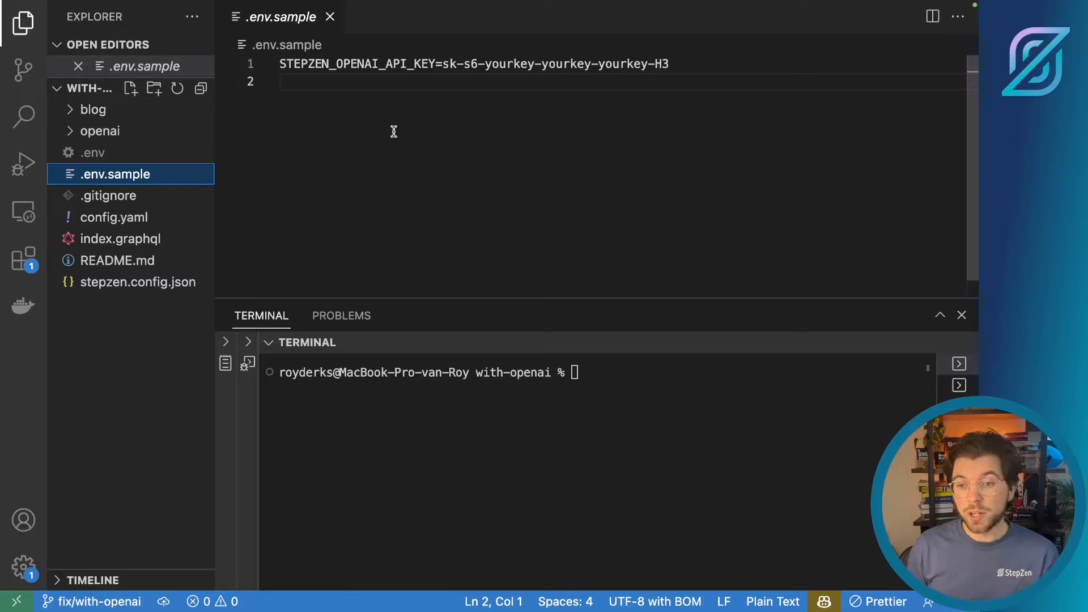
mouse_move(463, 64)
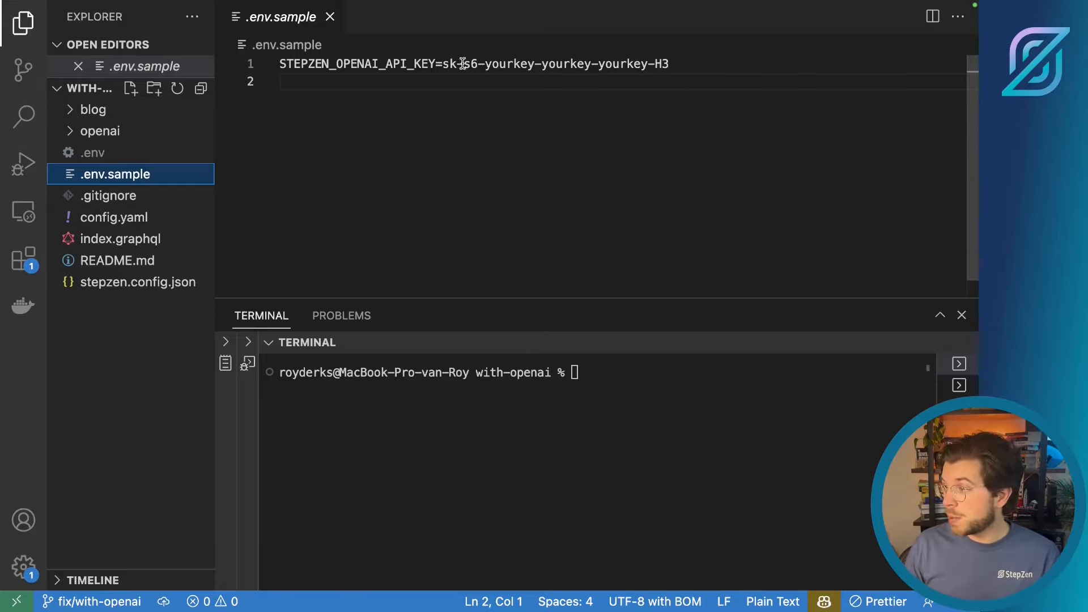
left_click_drag(440, 64, 669, 64)
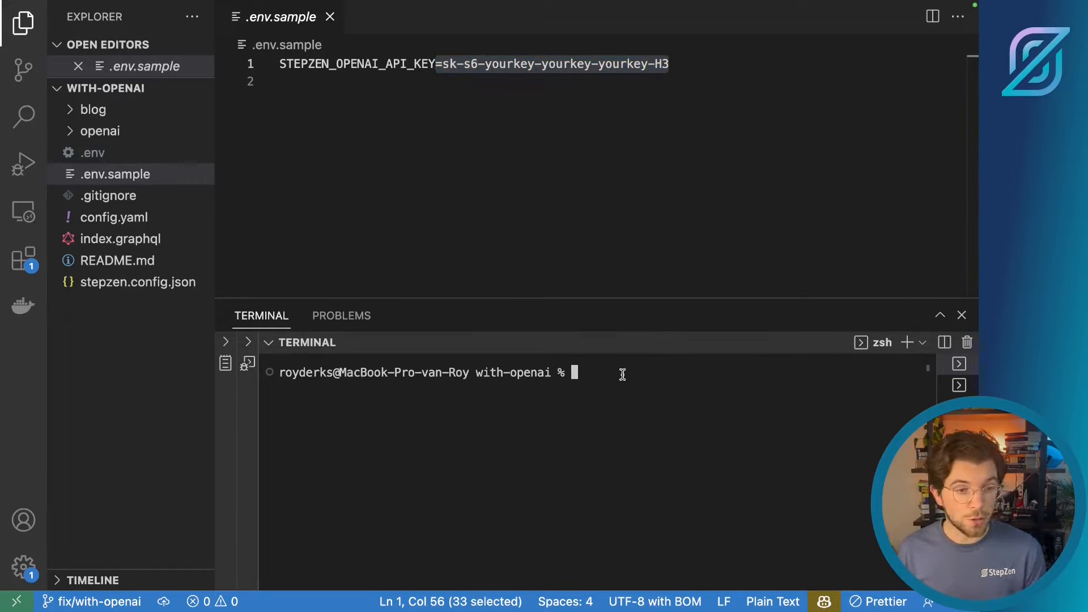
- Run 'stepzen start' in the terminal and expand the blog and openai folders
type("S")
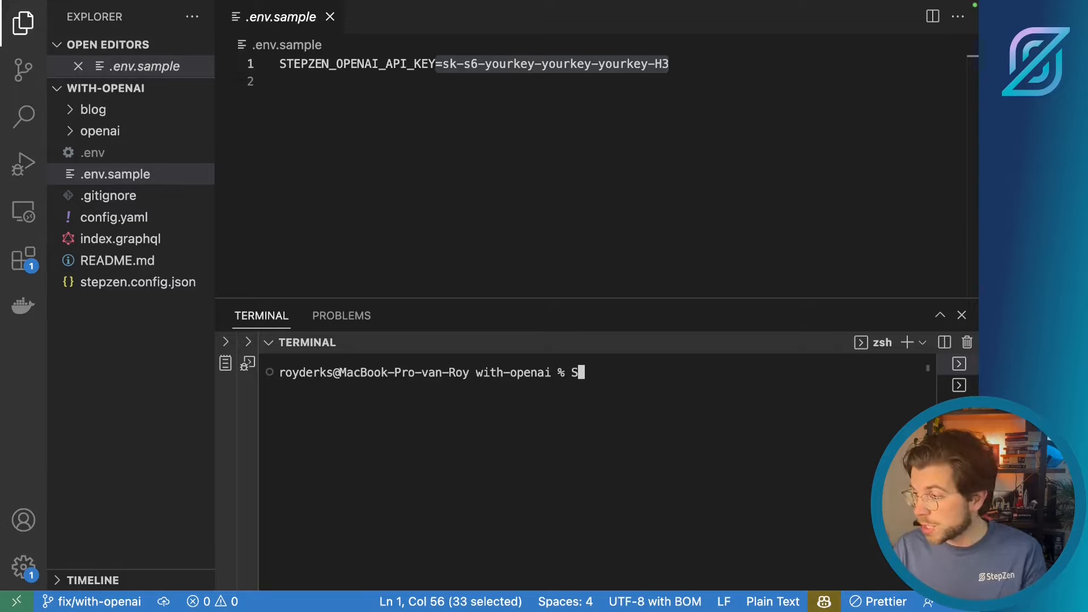
type("tepzen")
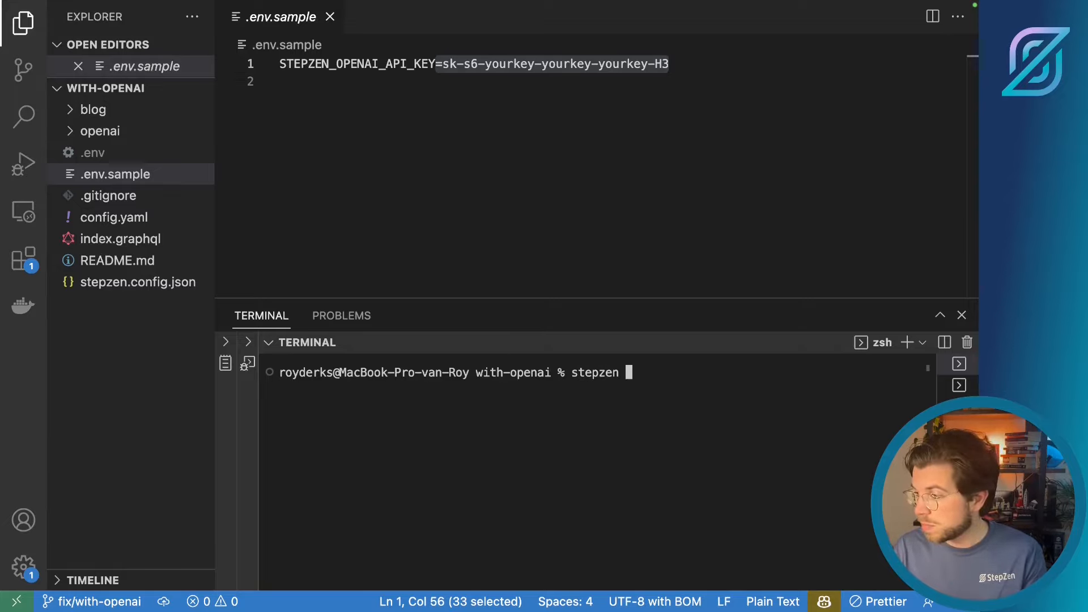
type("start")
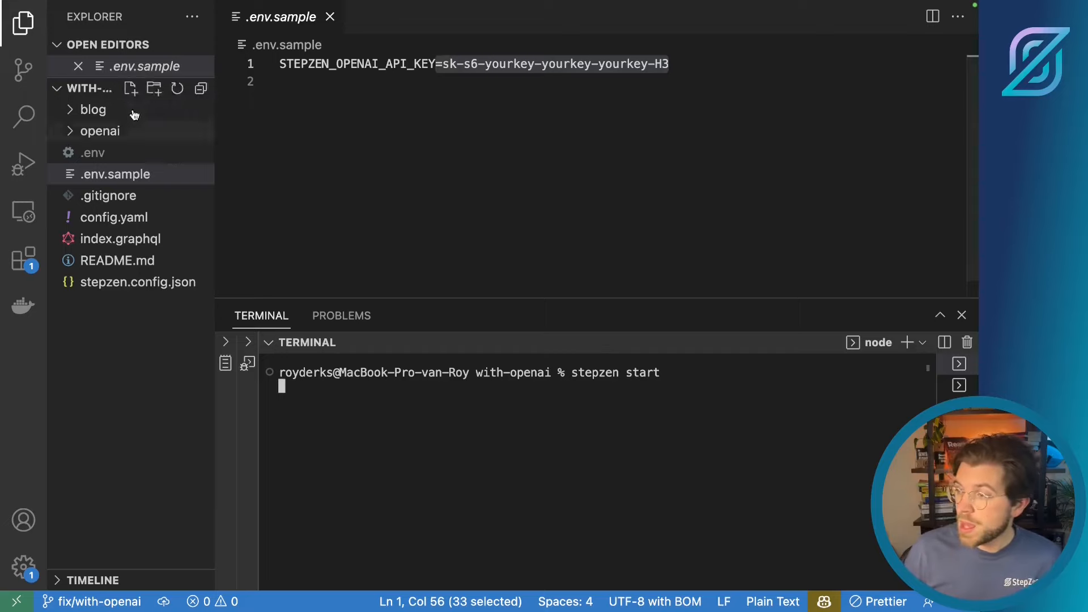
left_click(92, 109)
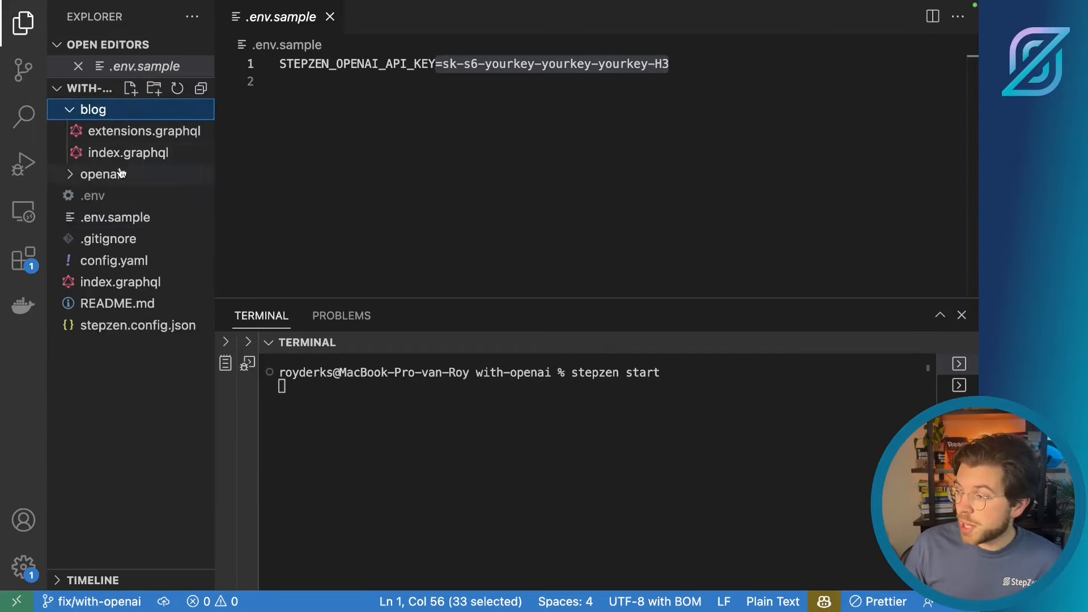
left_click(102, 173)
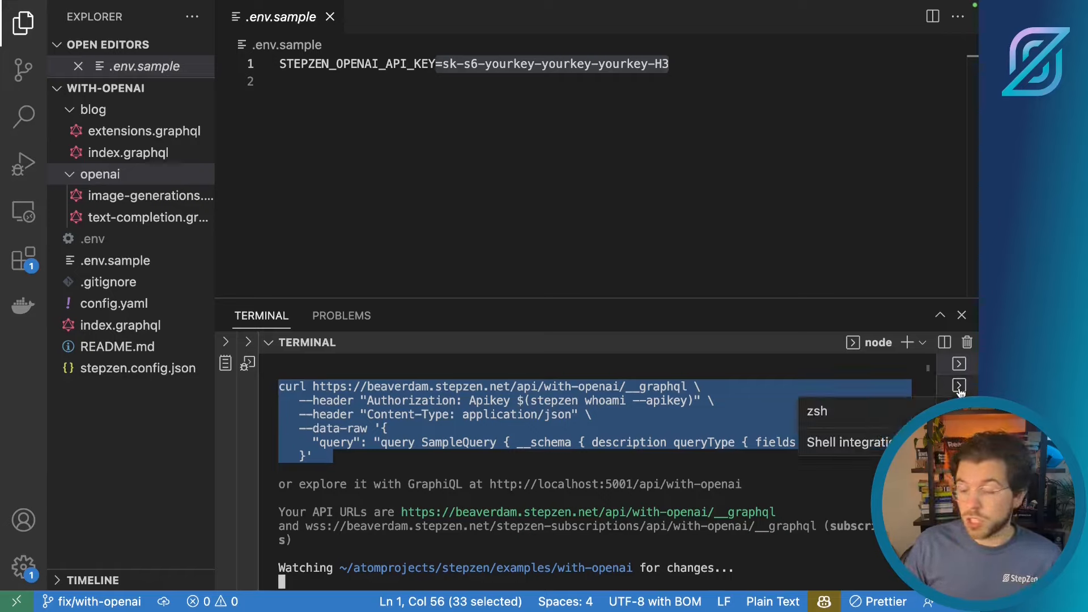
- In the second zsh shell begin a 'stepzen request' command, then check the running server output
left_click(959, 386)
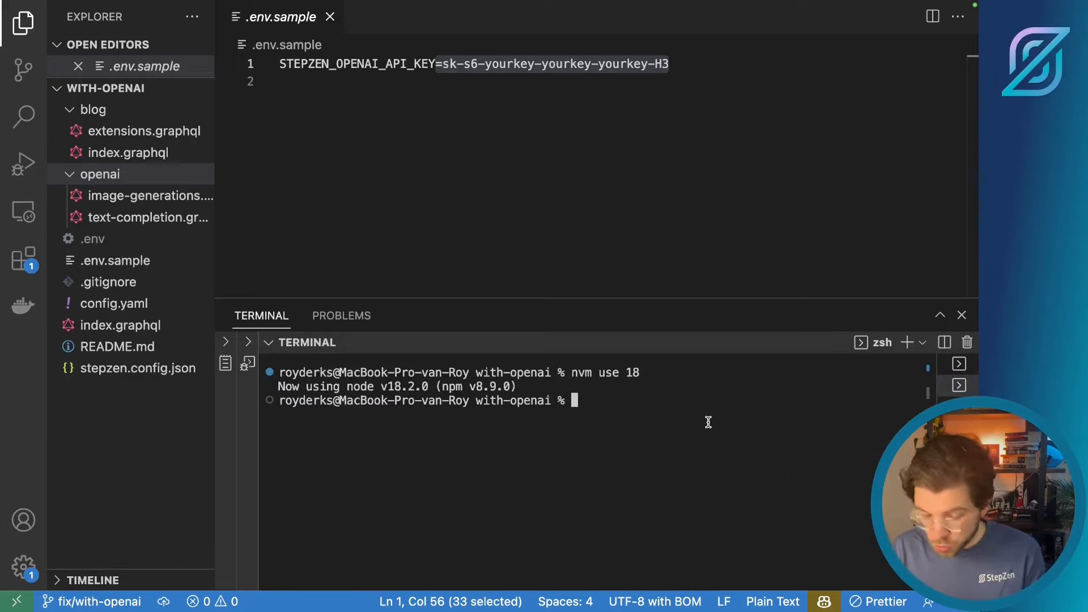
type("stepzen request")
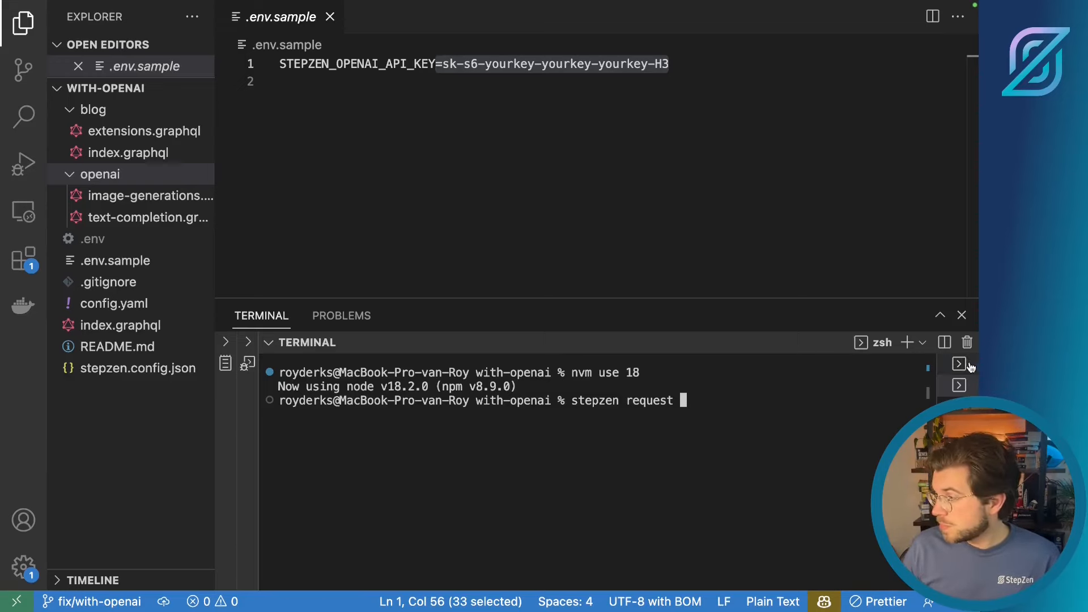
key("Enter")
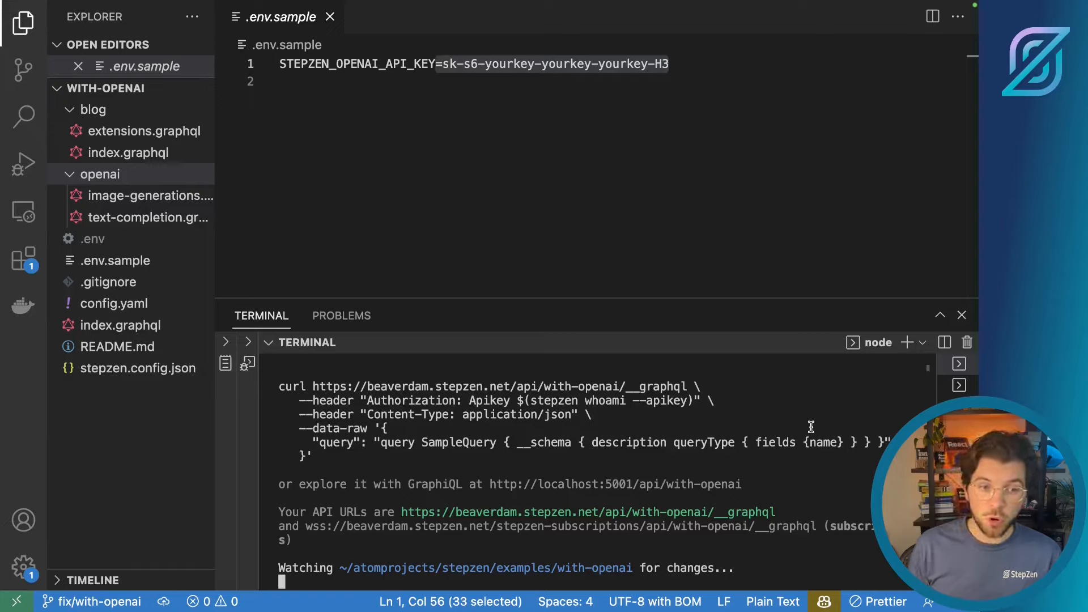
mouse_move(121, 135)
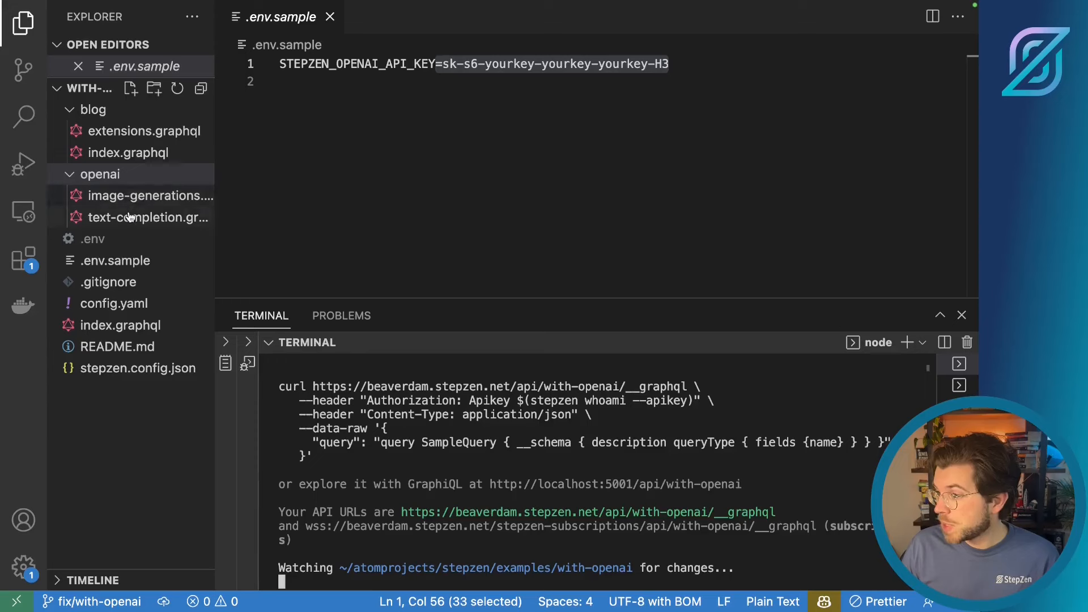
- Look up the textCompletion query in text-completion.graphql and return to the request shell
left_click(147, 218)
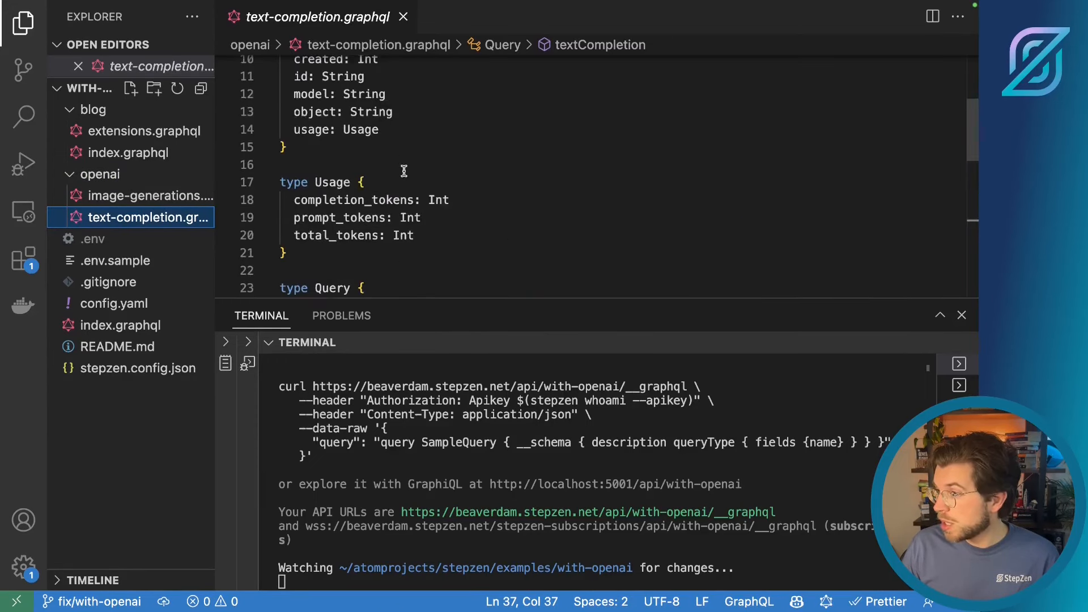
scroll("down", 3)
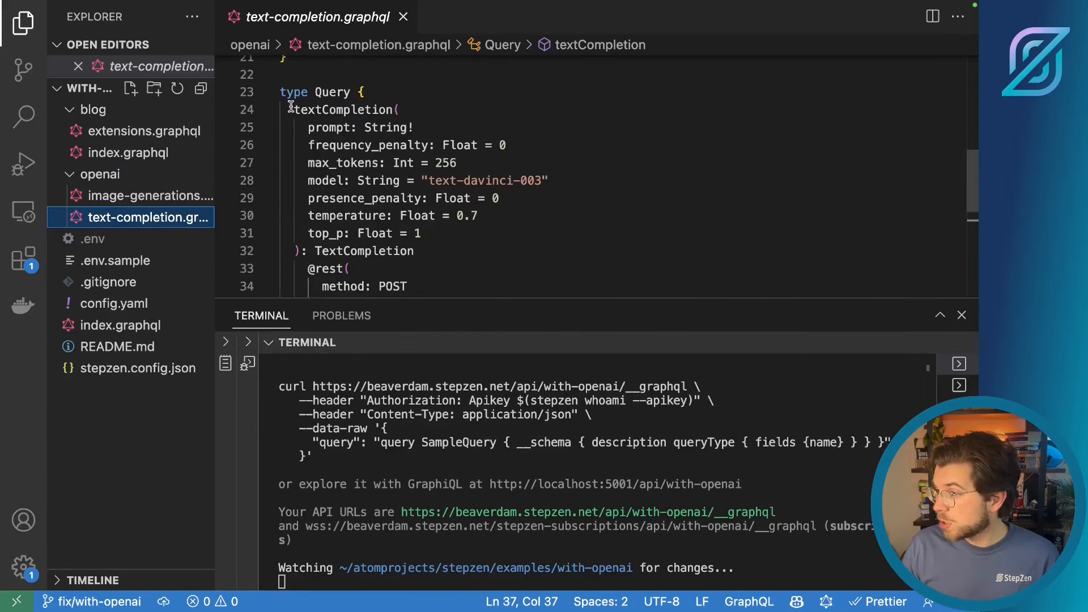
double_click(342, 109)
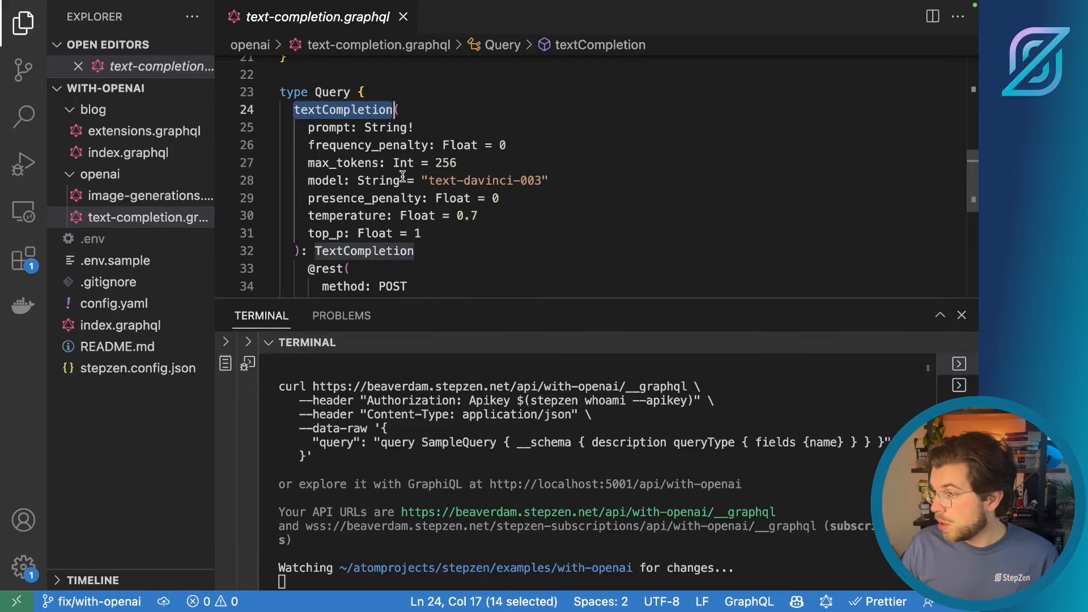
left_click(113, 261)
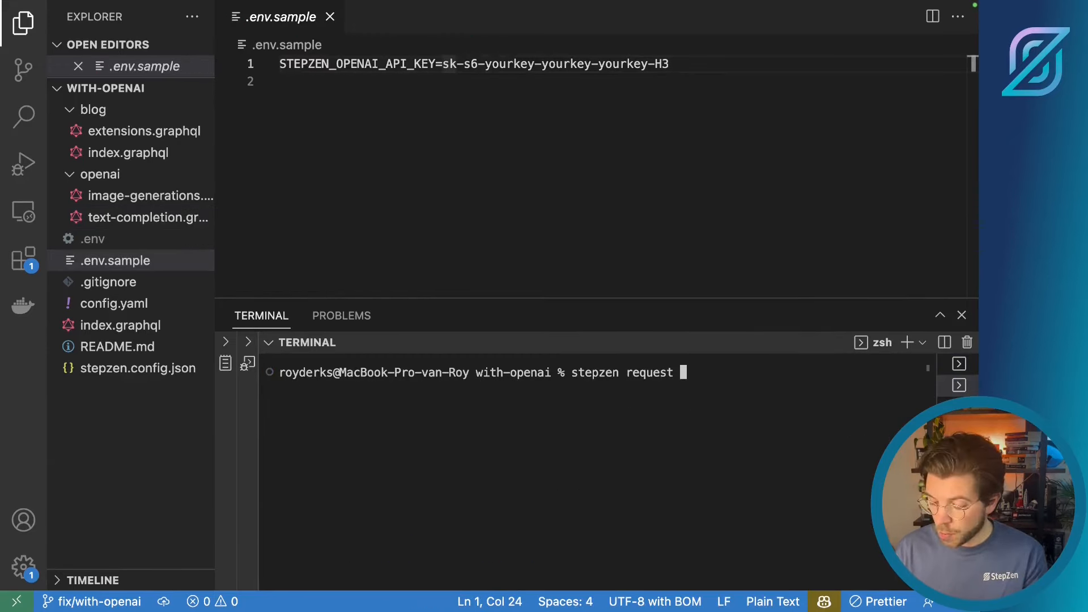
- Write the request query calling textCompletion with prompt "write me a limerick"
type("'{")
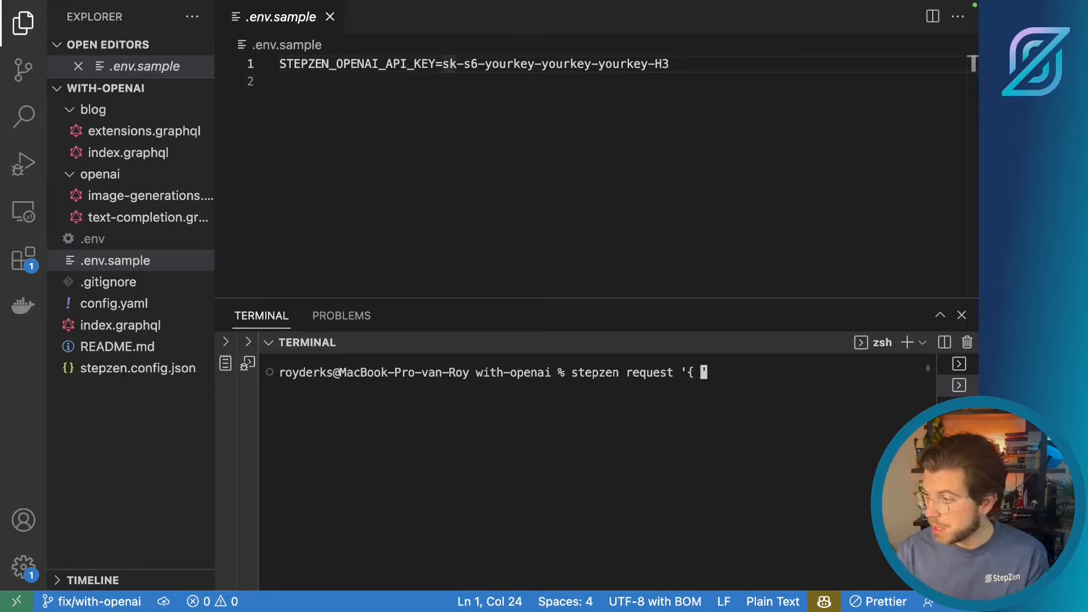
left_click(146, 218)
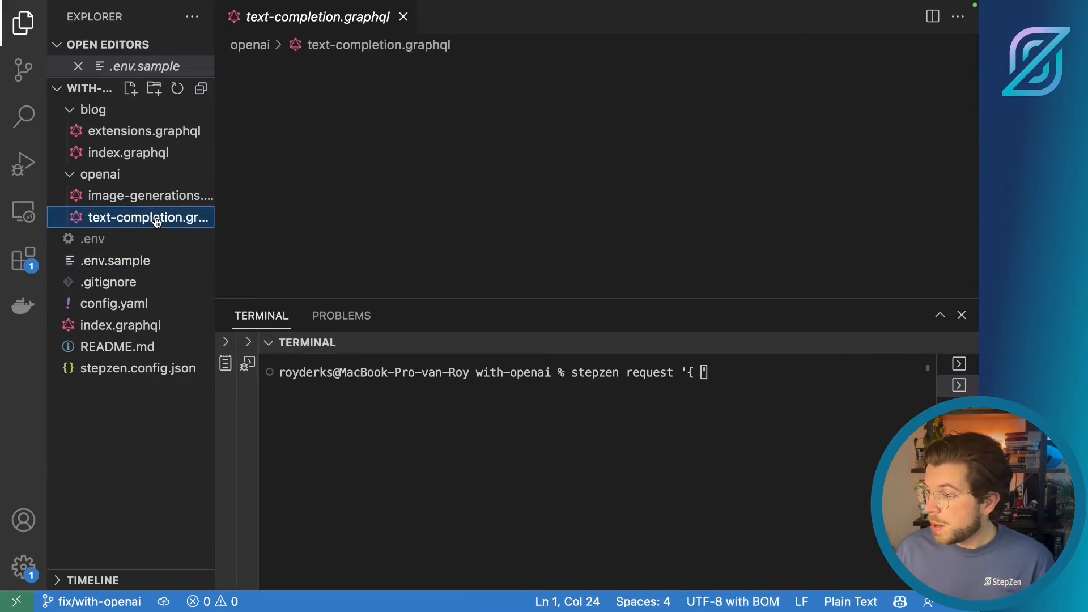
left_click(146, 218)
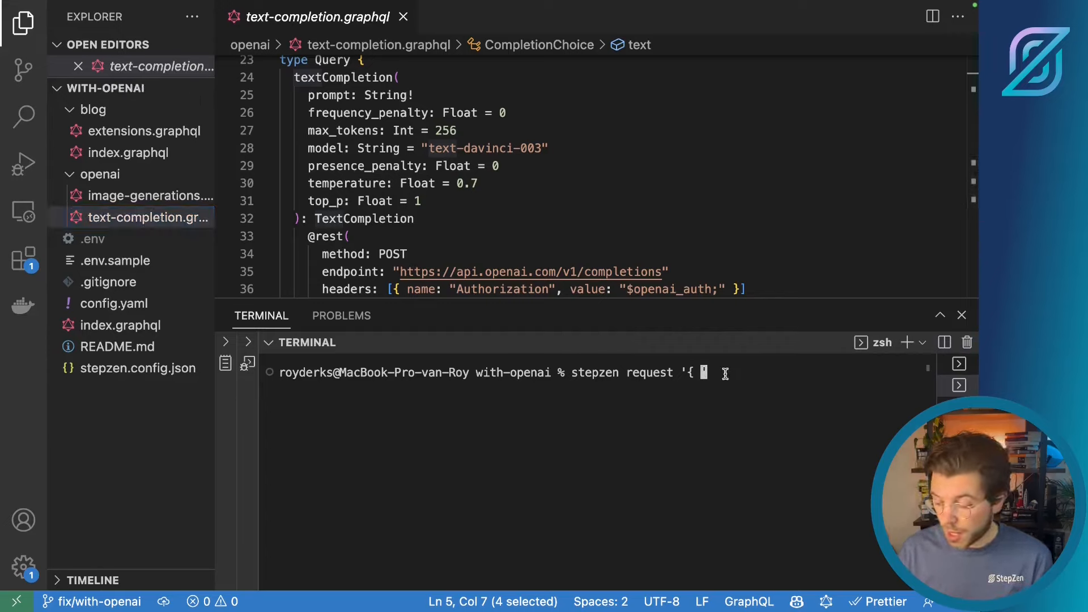
type("{")
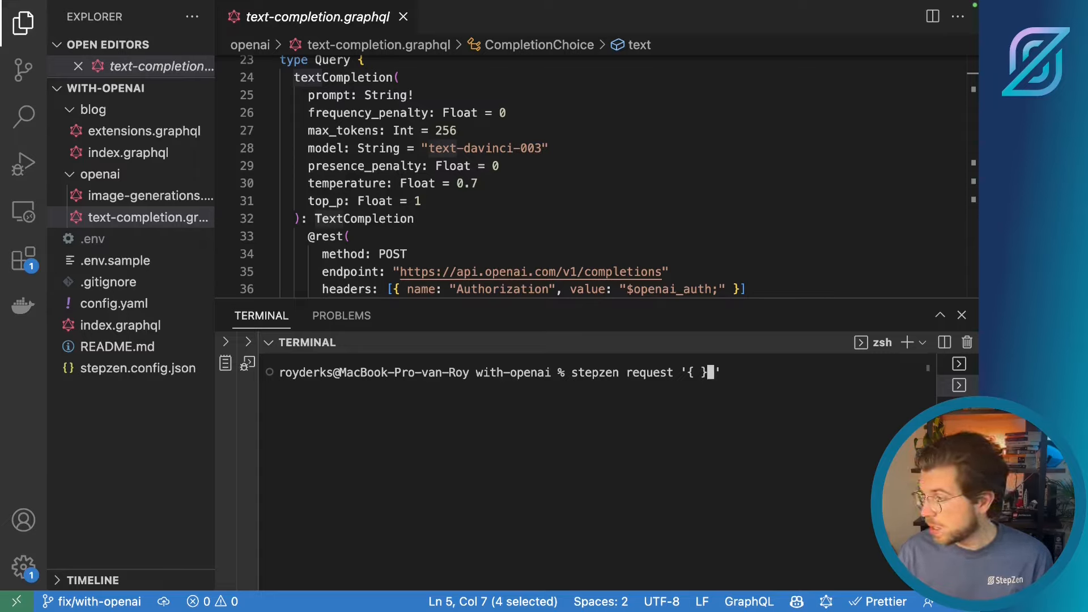
type("textComplete")
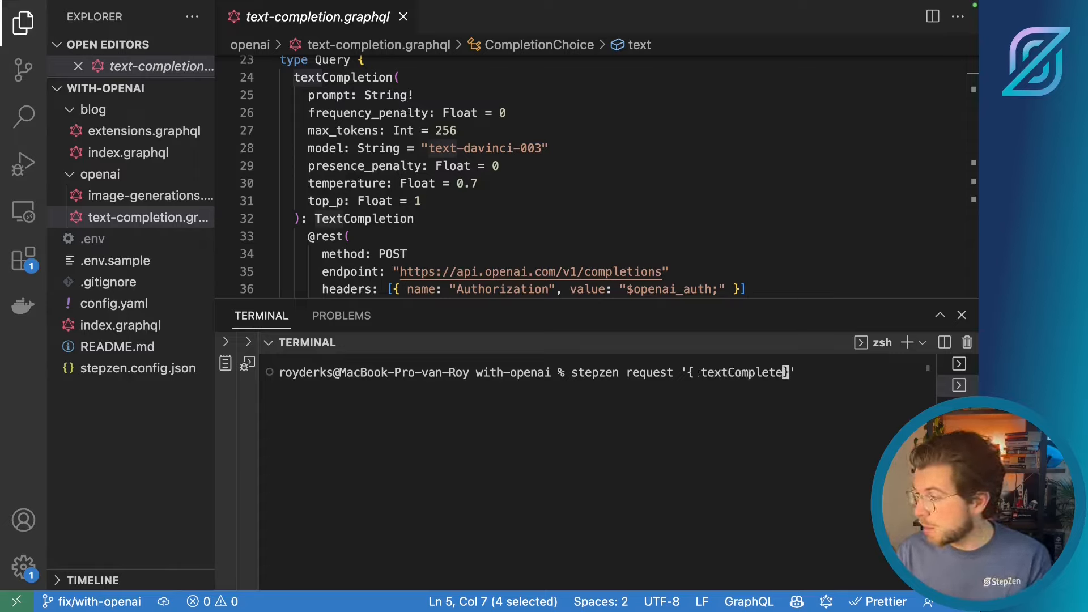
type("tion")
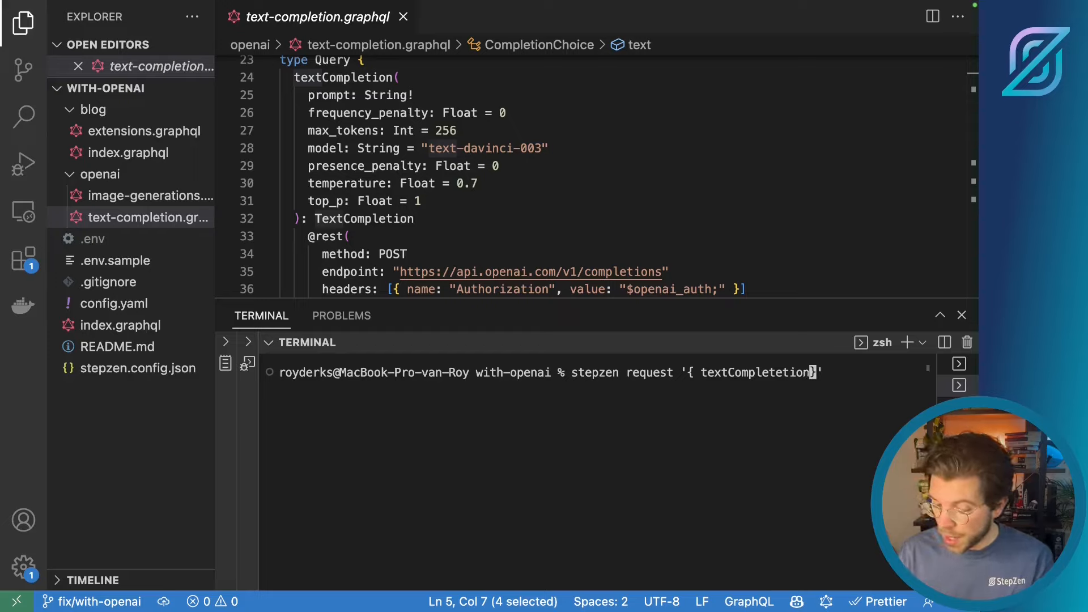
type("()")
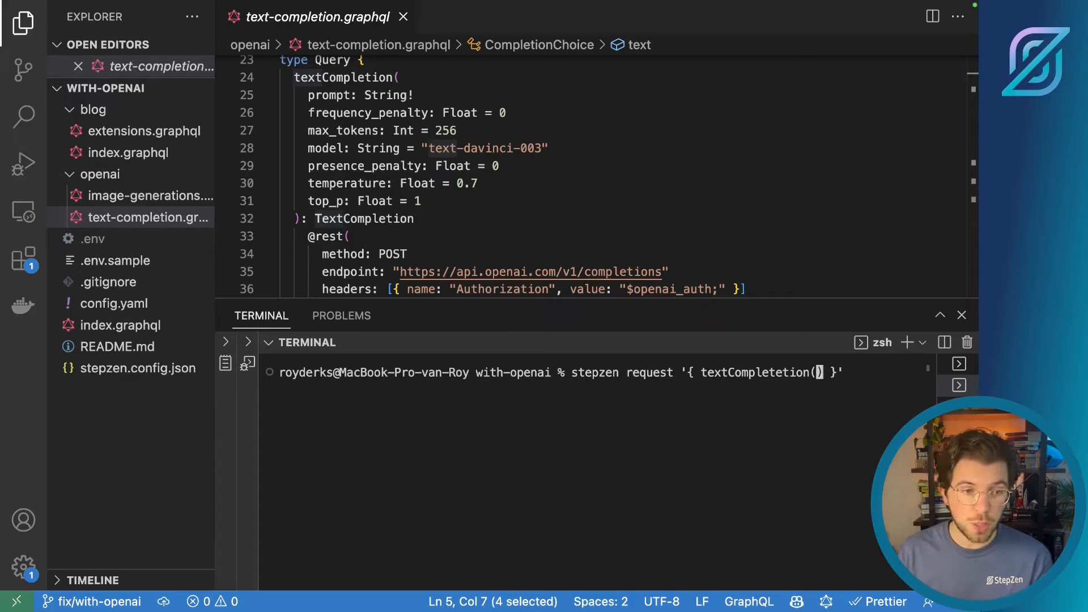
type("promp")
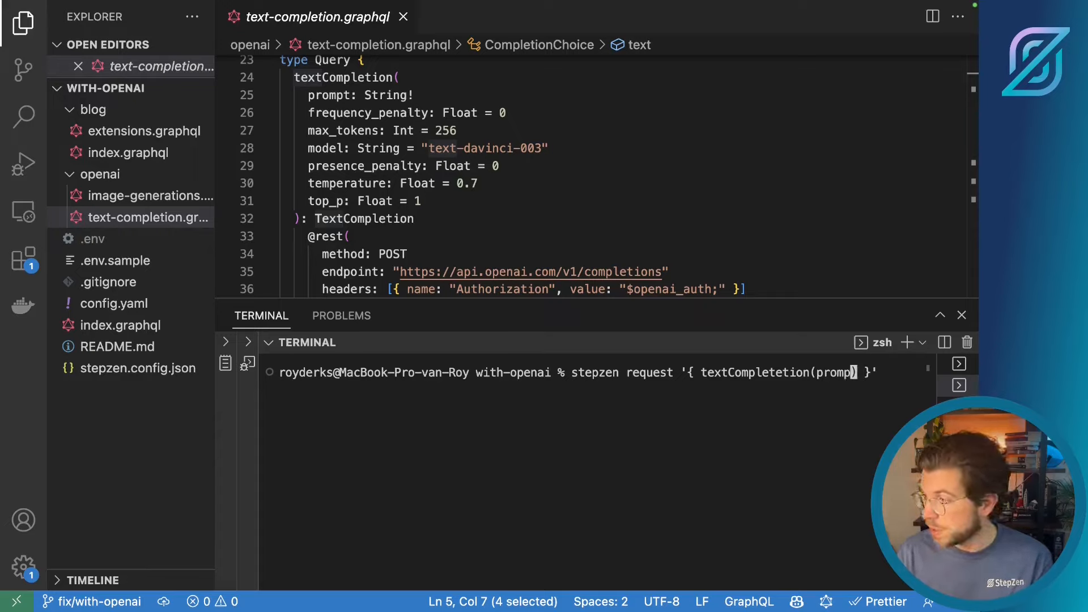
type("t:")
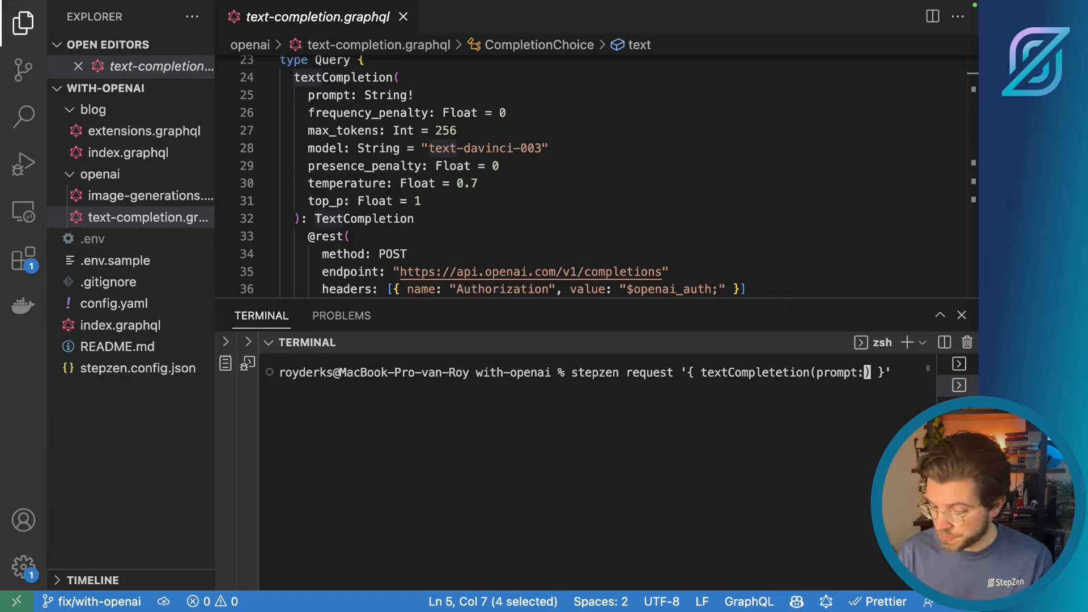
type("\"")
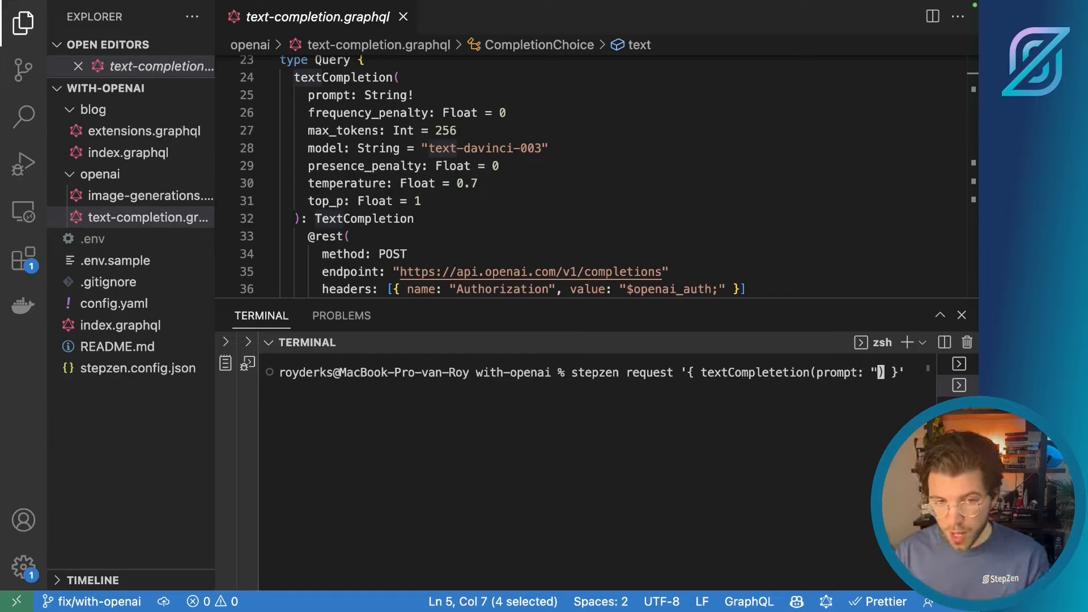
type("w")
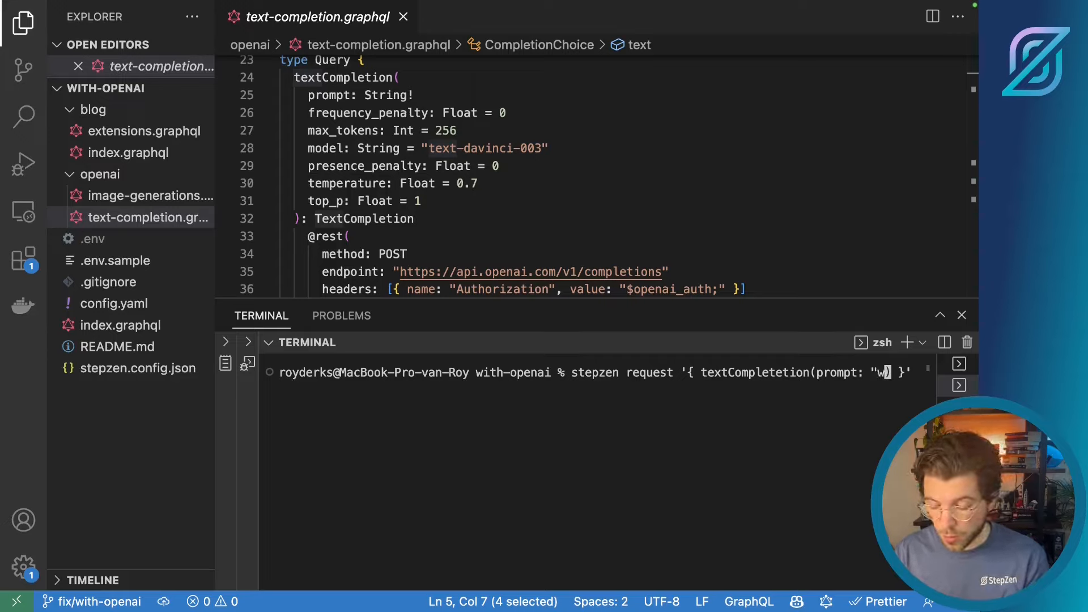
type("rite me a limeric")
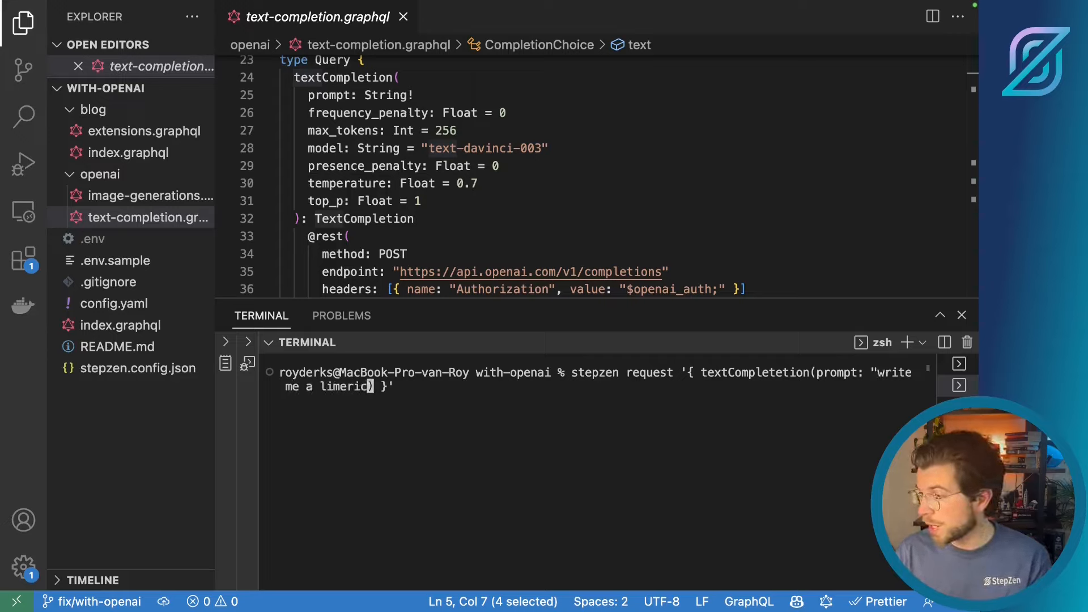
type("k\"")
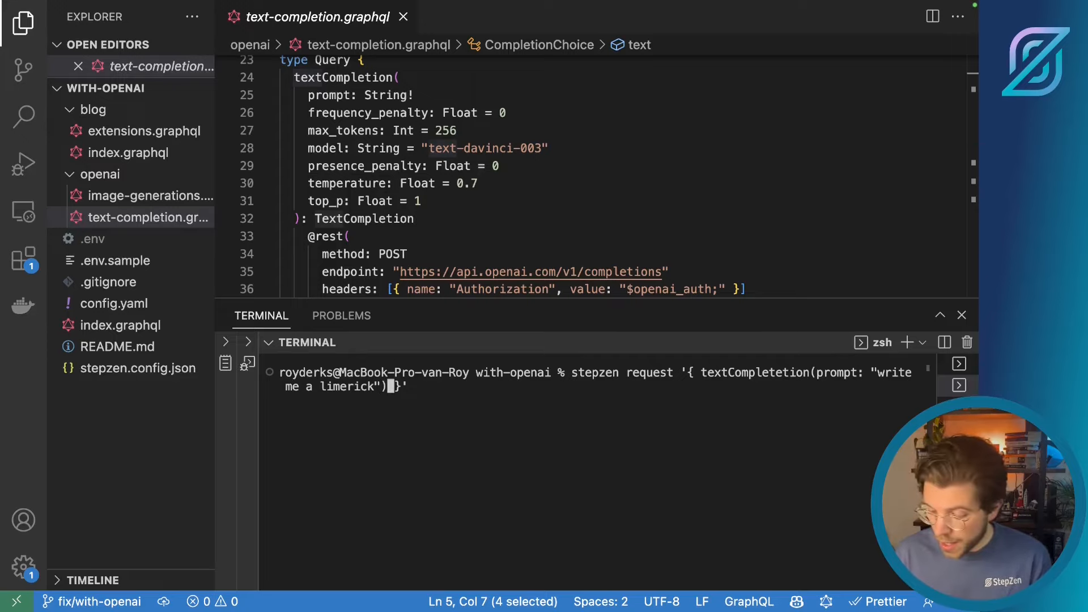
- Select 'choices { text }' as the returned fields to complete the limerick query
type("{")
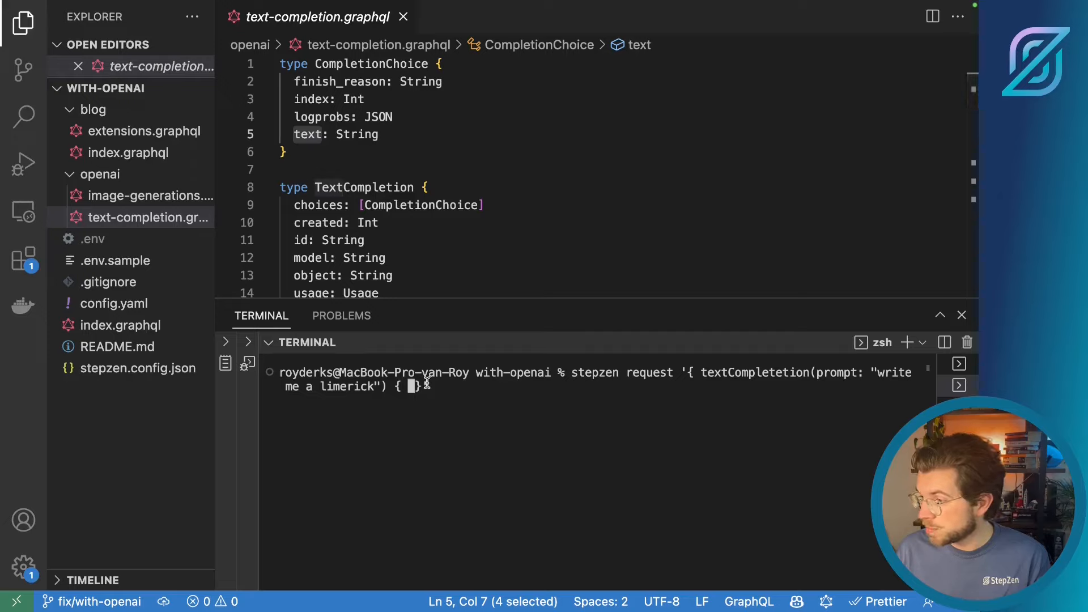
type("choices")
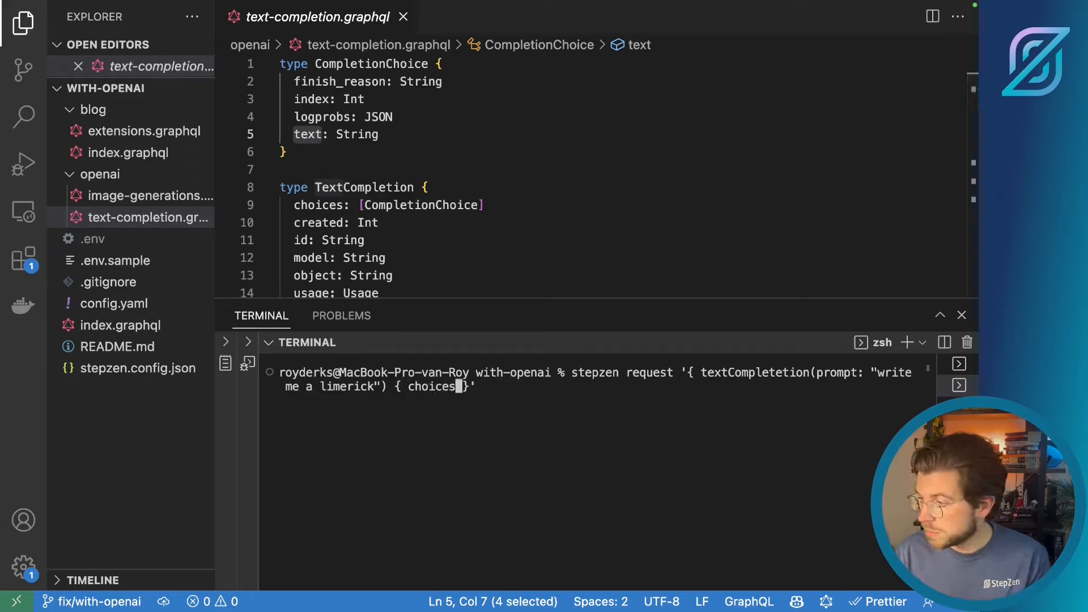
type("{ t")
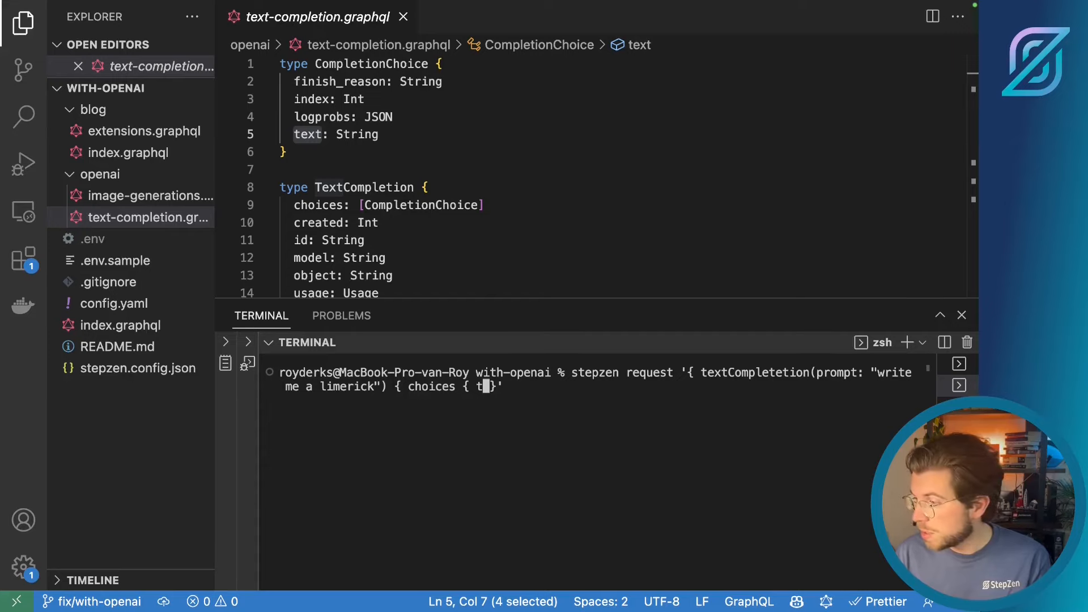
type("ext")
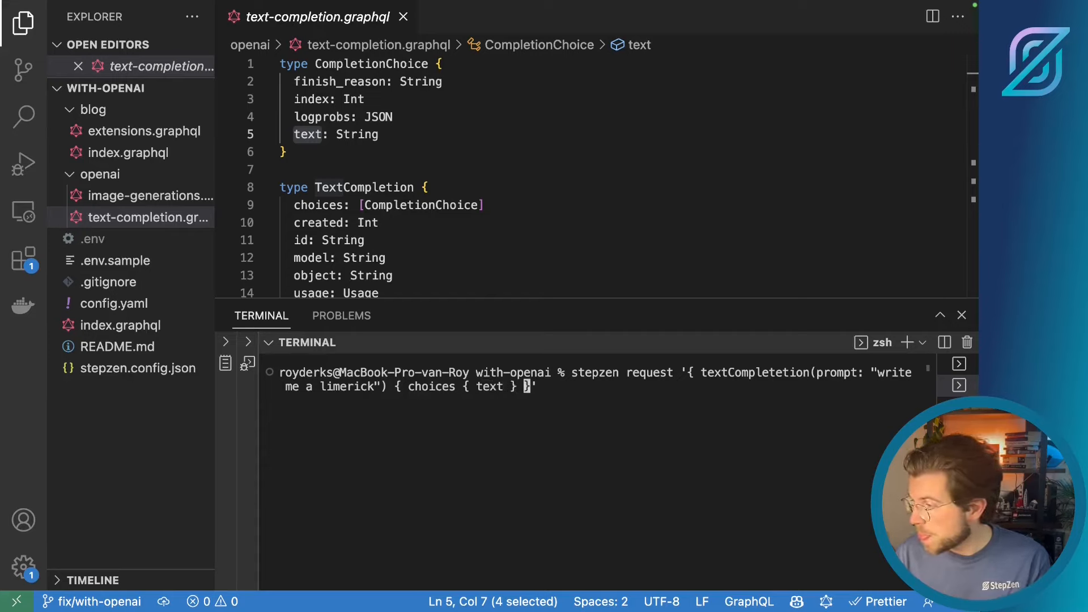
type("}")
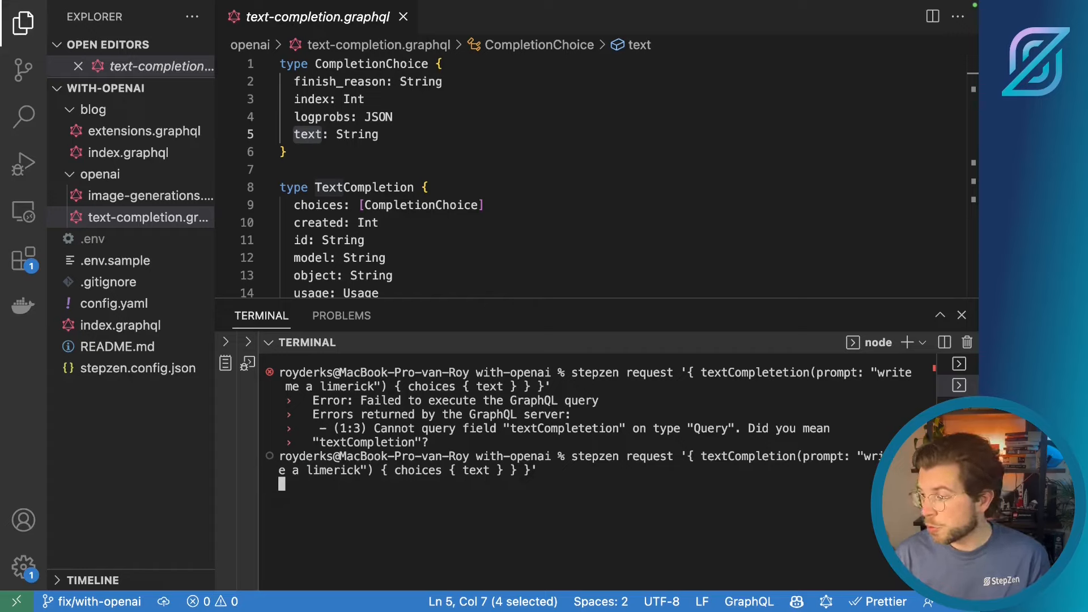
- Run the corrected textCompletion request to get the limerick, then start another stepzen request
key("enter")
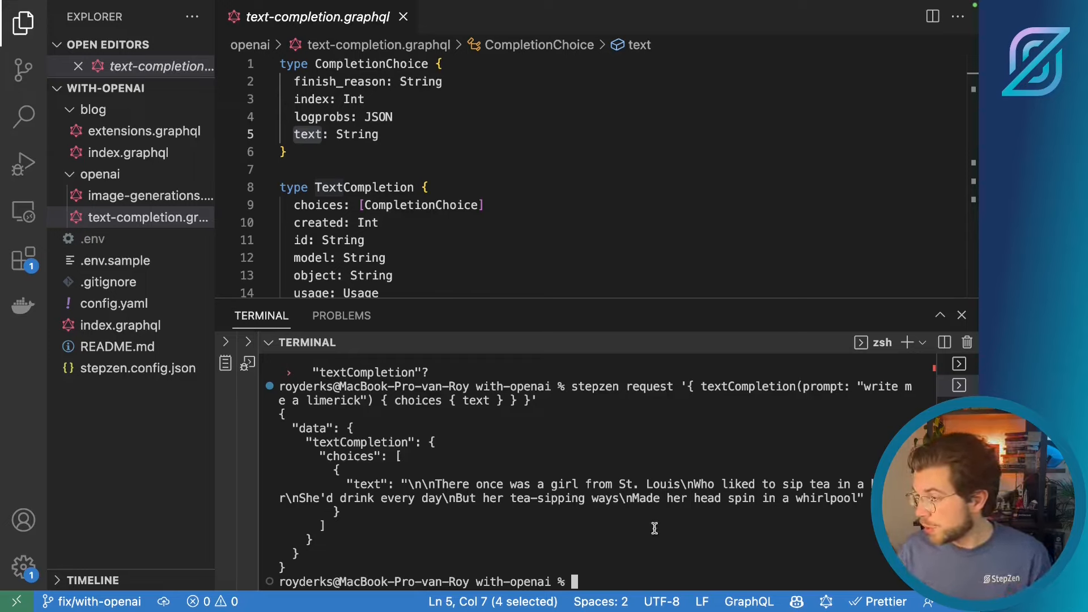
type("stepzen reqwue")
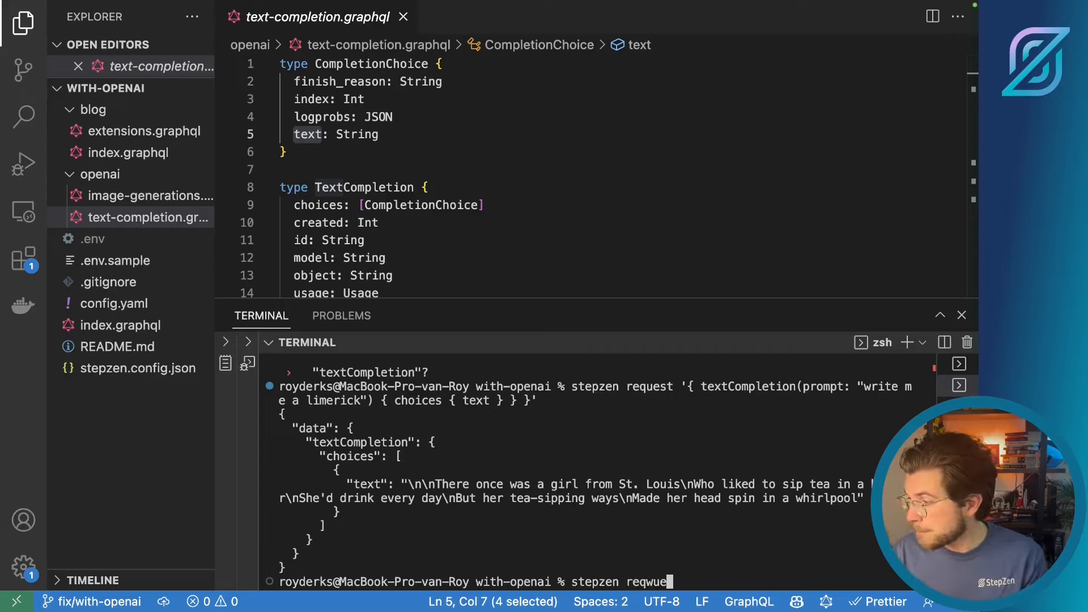
- Check the feed query in blog/index.graphql and type '{ feed(limit: 1) { title' in the request
key("Backspace")
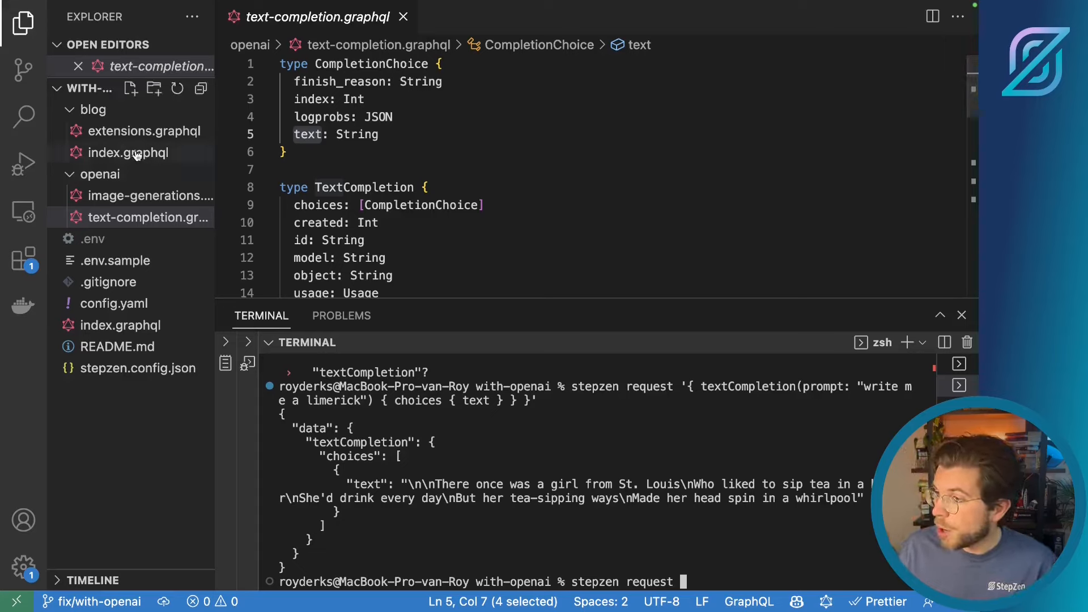
left_click(128, 152)
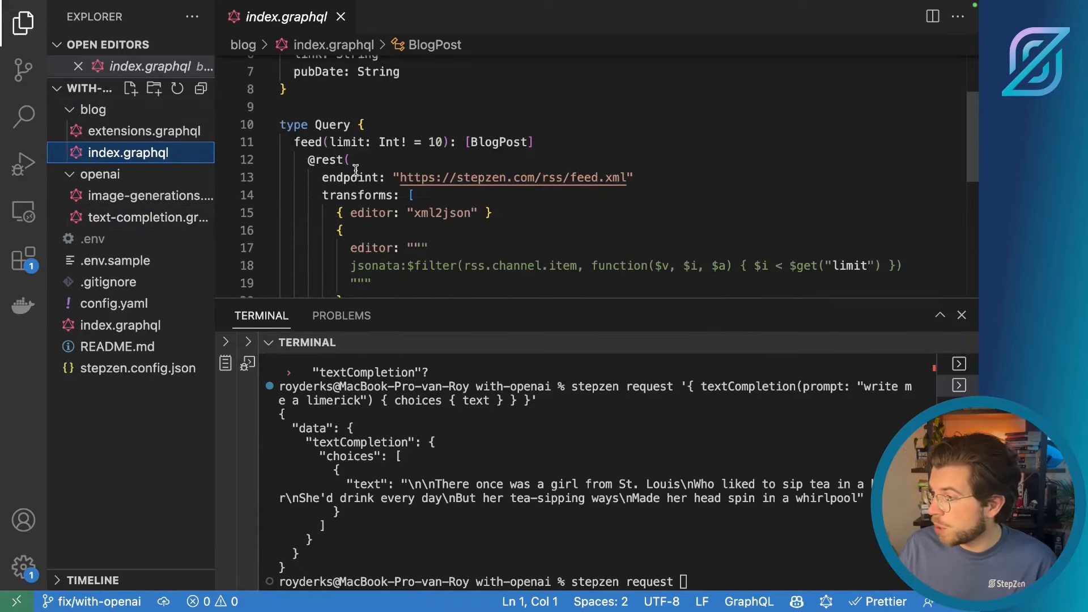
double_click(307, 142)
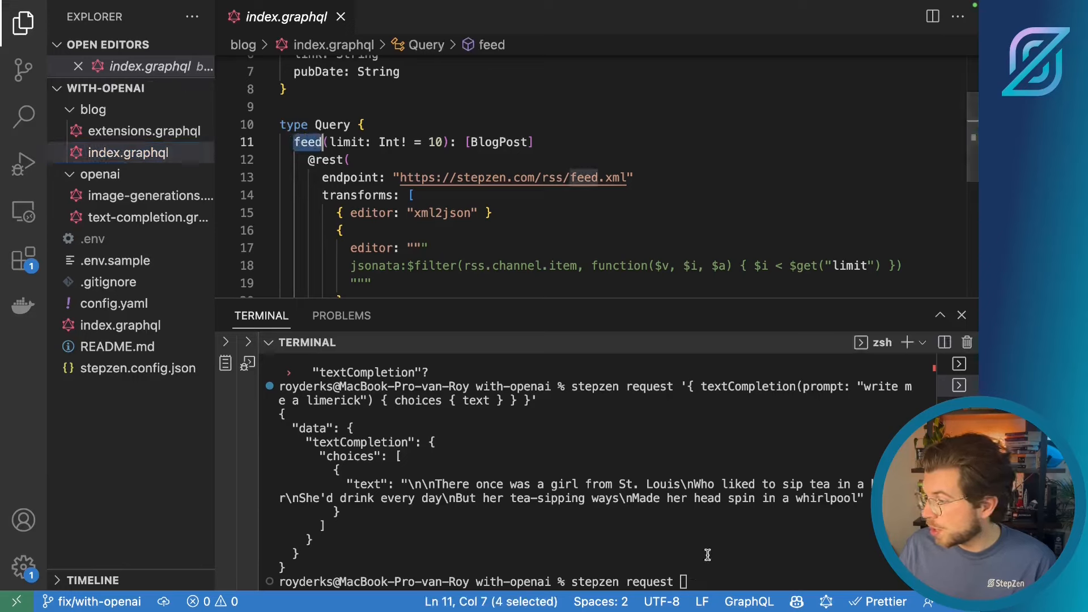
type("'")
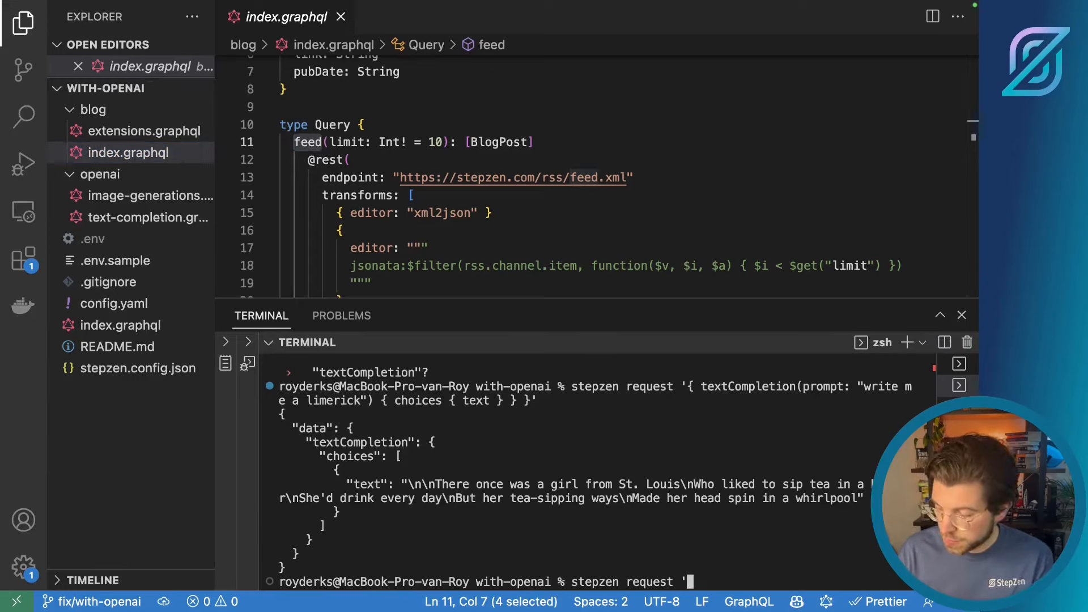
type("{ feed")
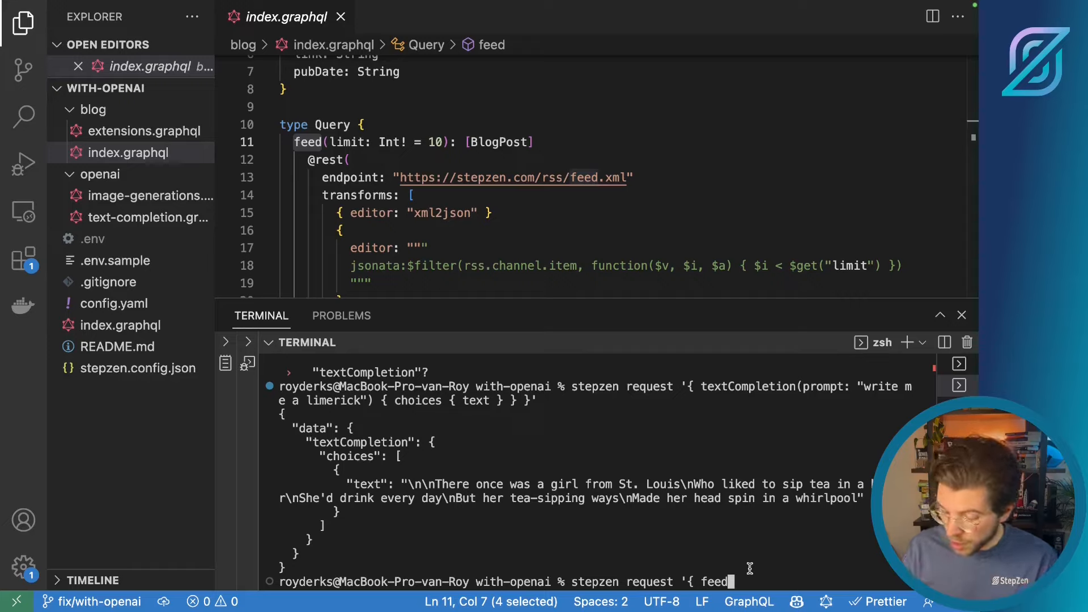
type("(limit:")
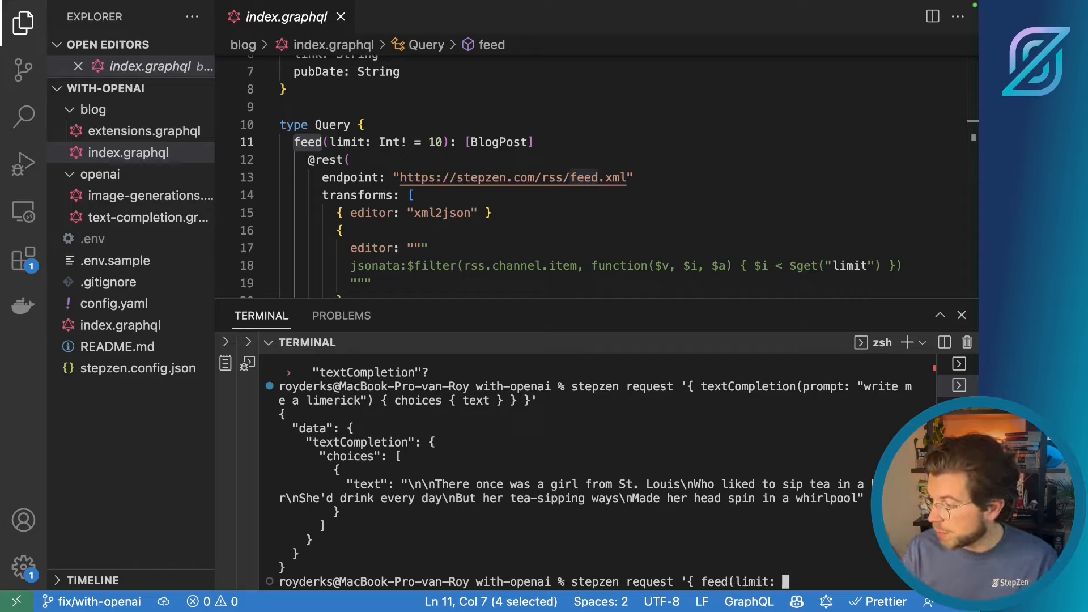
type("1) {")
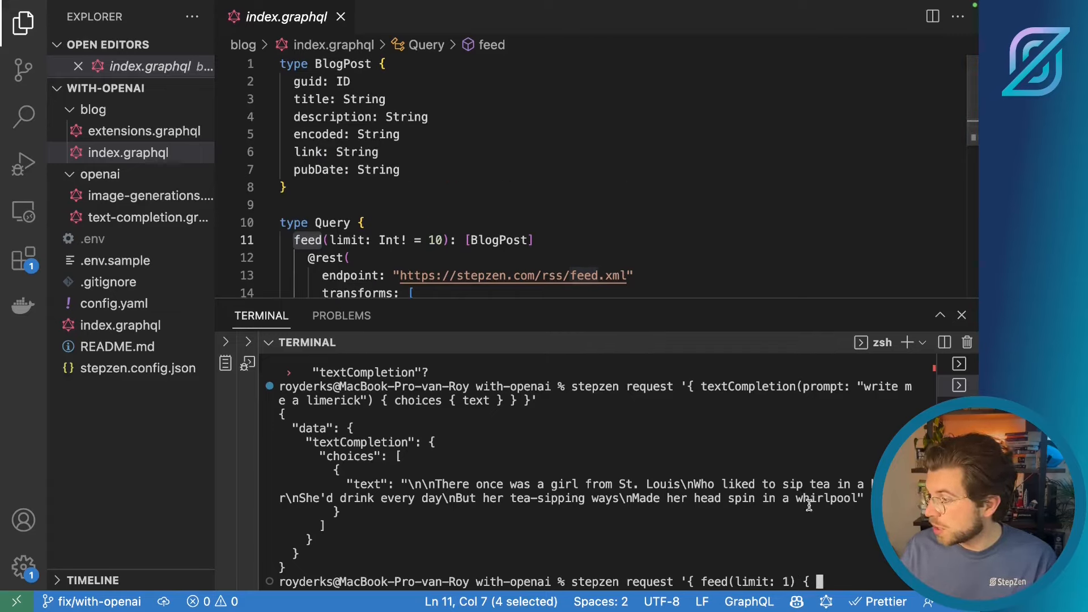
type("title")
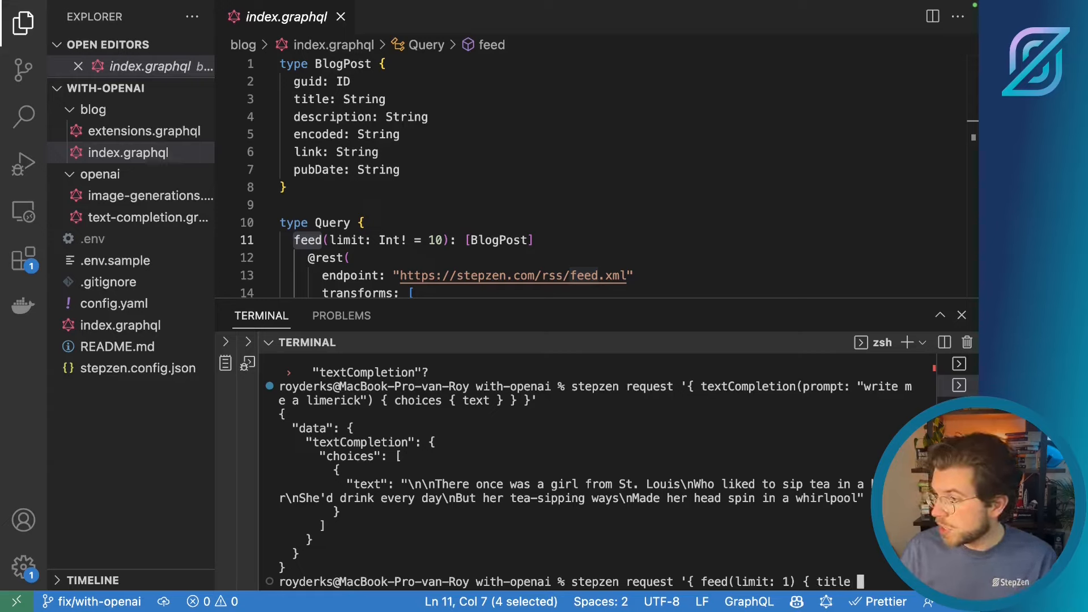
- Bring up the blog extensions.graphql schema for reference
left_click(141, 130)
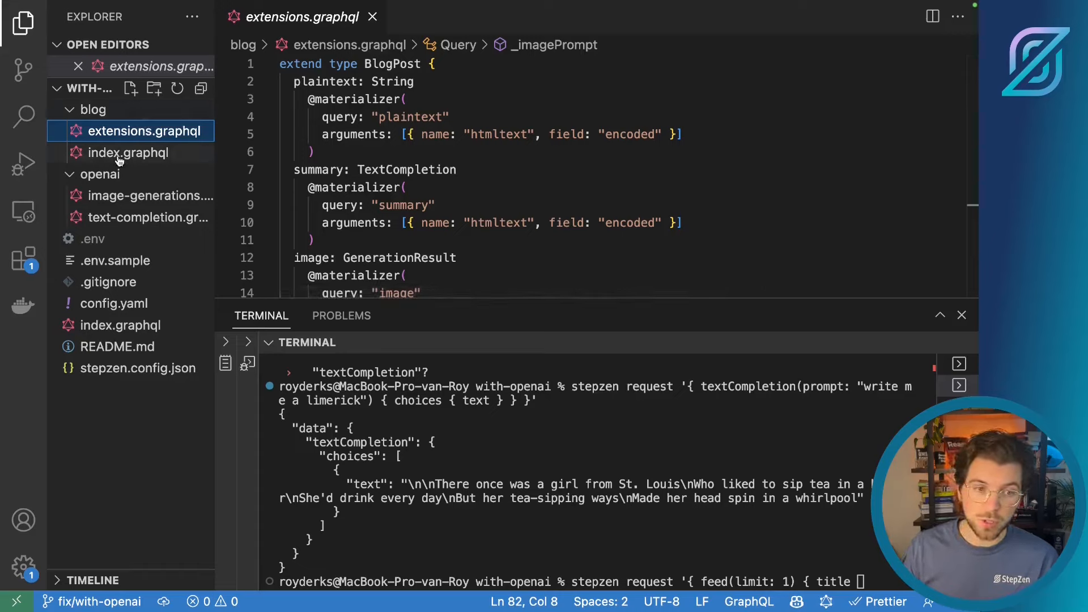
mouse_move(128, 151)
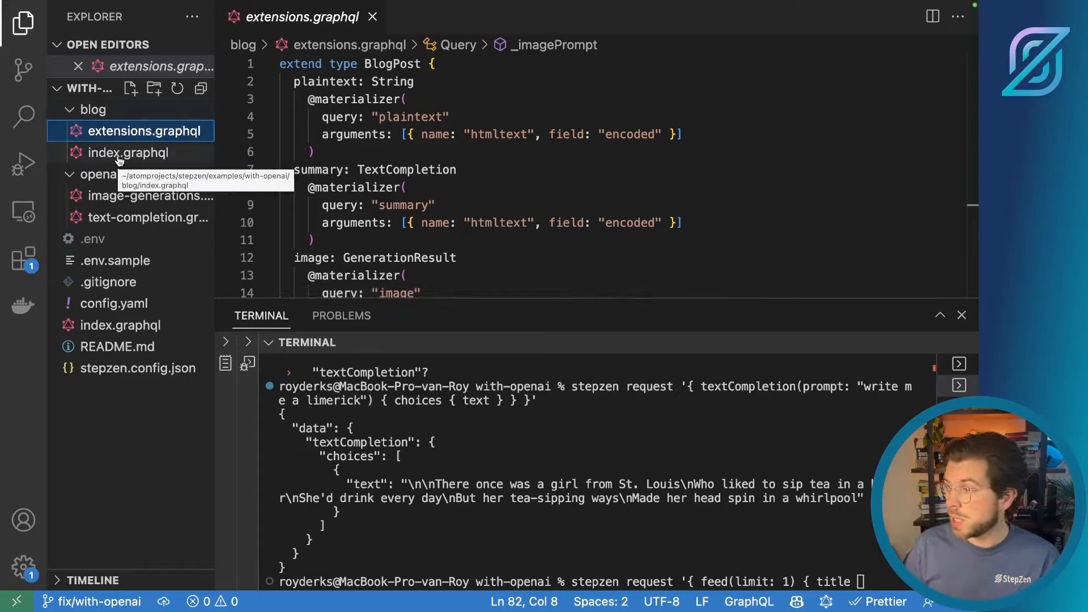
- Add 'summary { choices { text } }' to the feed query to fetch the post's limerick summary
scroll("down", 3)
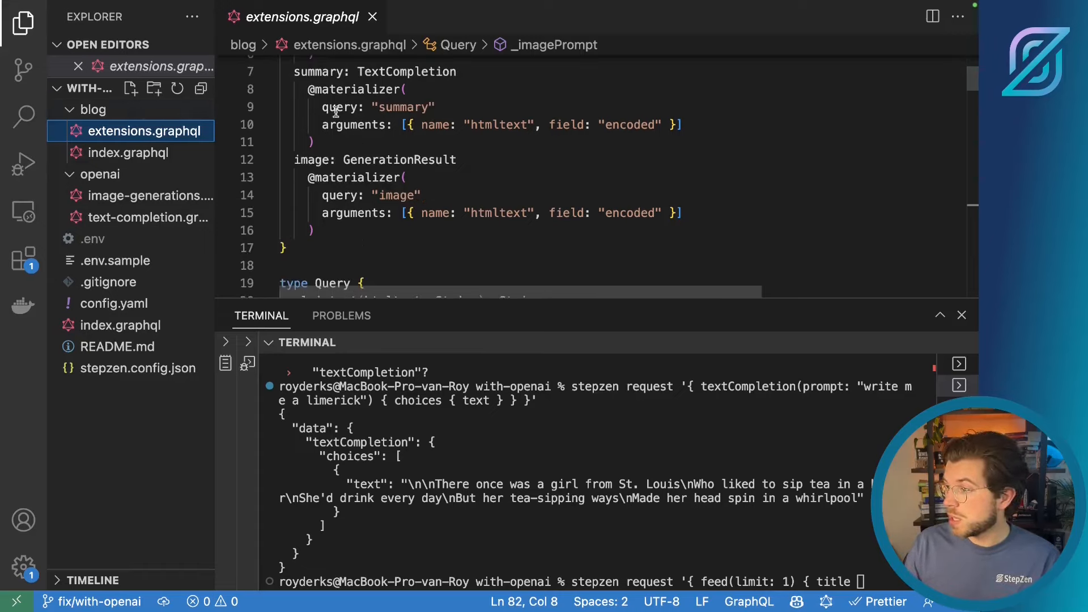
double_click(318, 72)
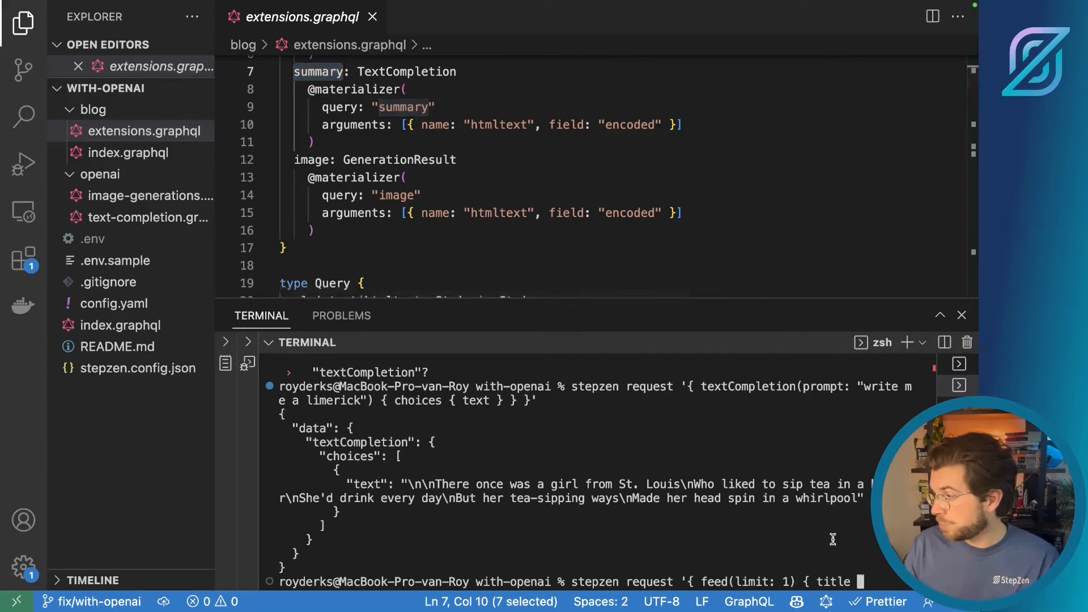
type("summary")
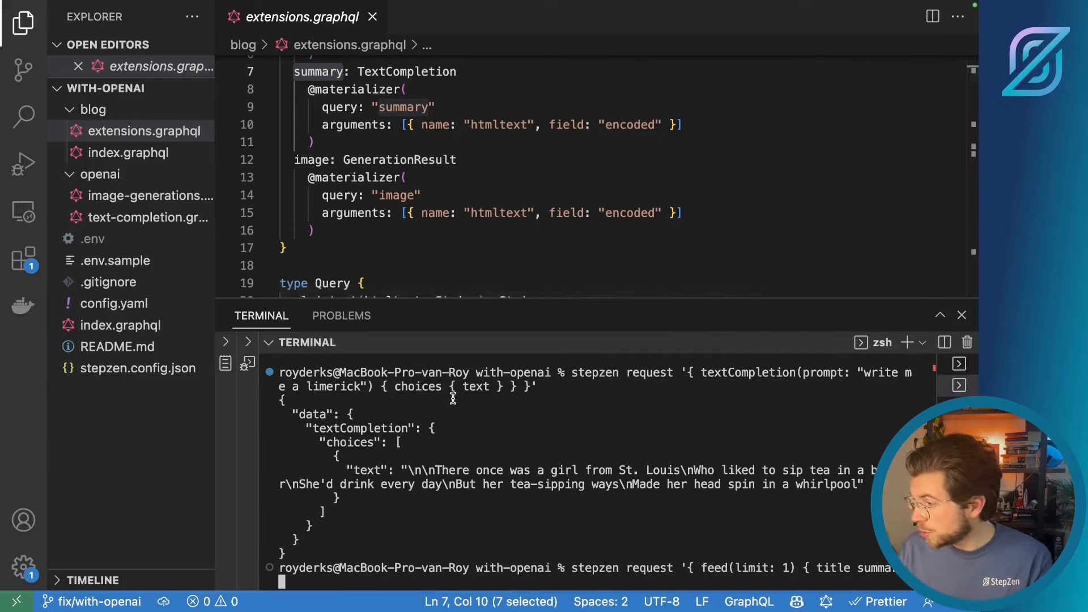
type("cxho")
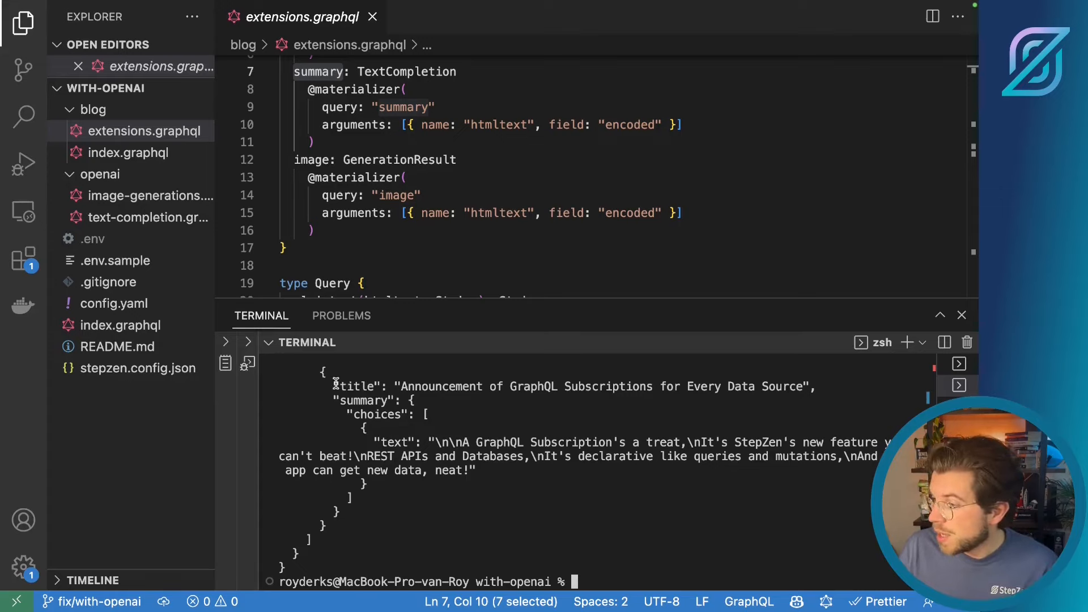
left_click_drag(333, 386, 788, 387)
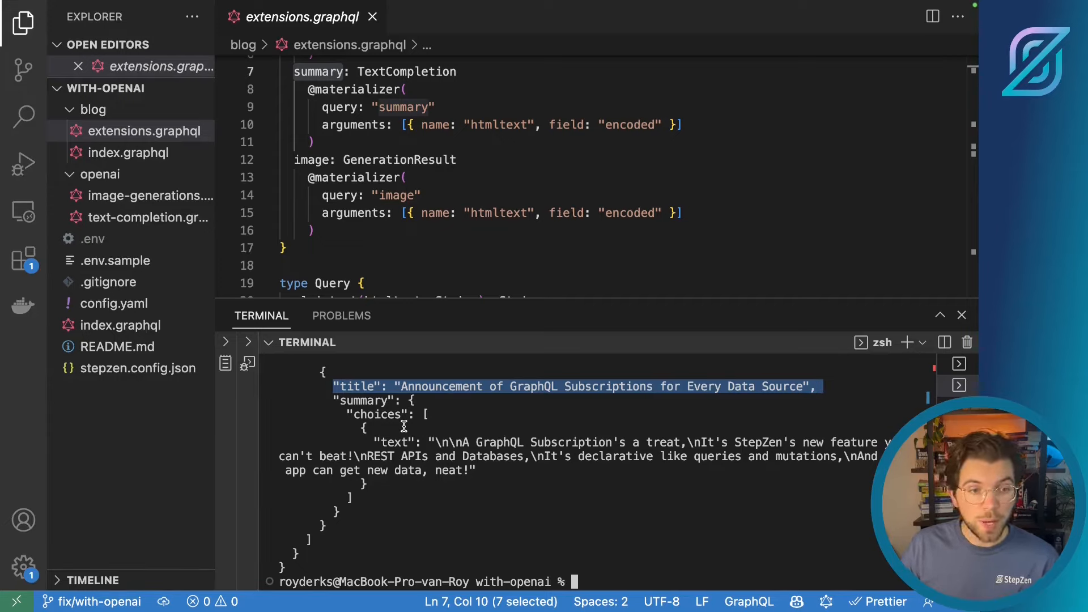
mouse_move(496, 432)
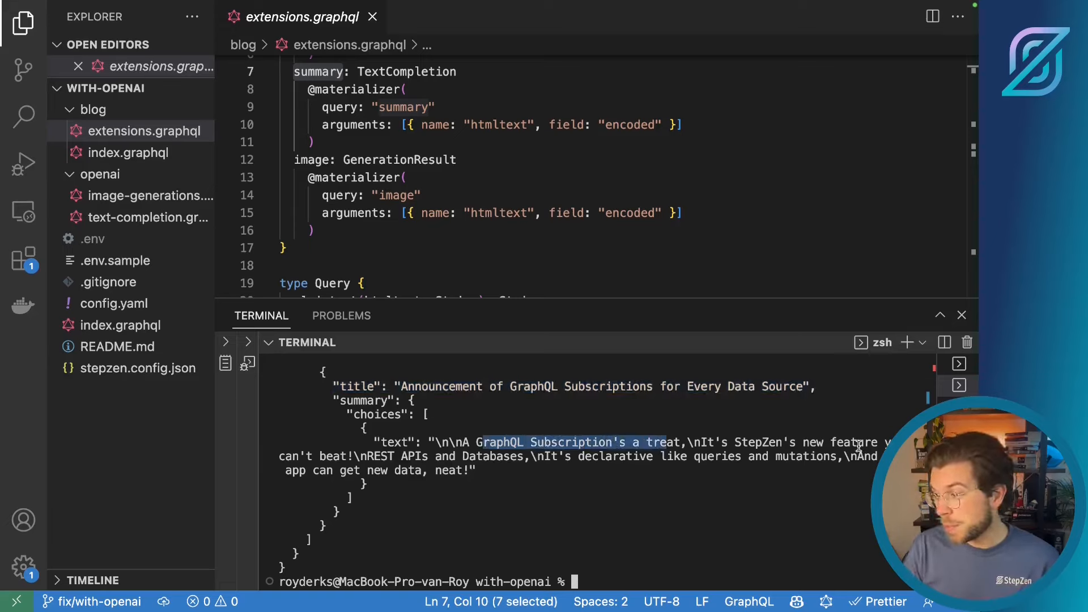
mouse_move(756, 497)
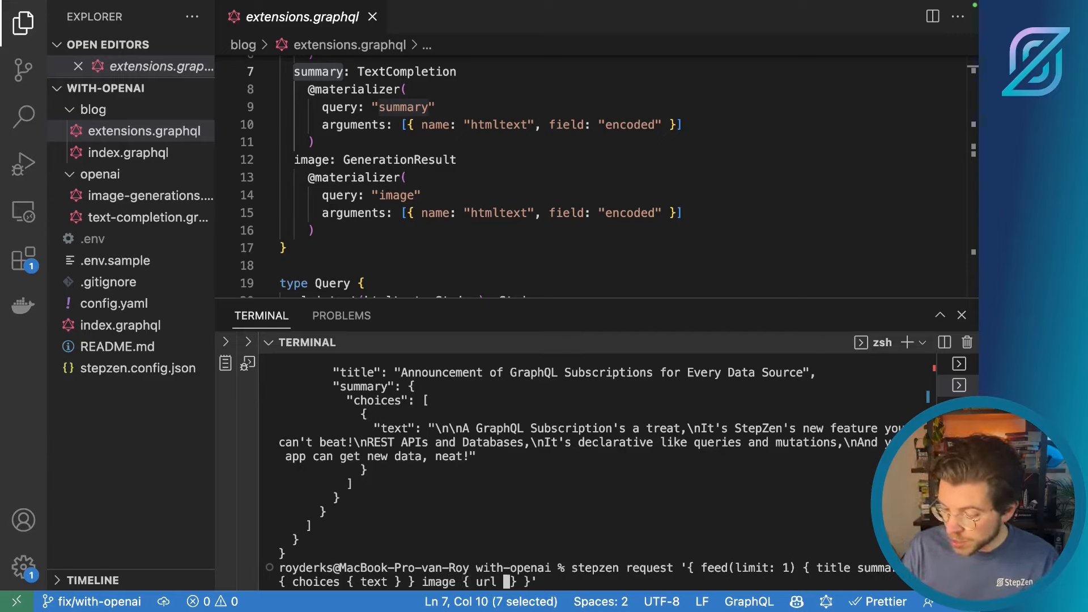
- Run the feed request with 'image { url }', see the GenerationResult error, and view image-generations.graphql
key("Enter")
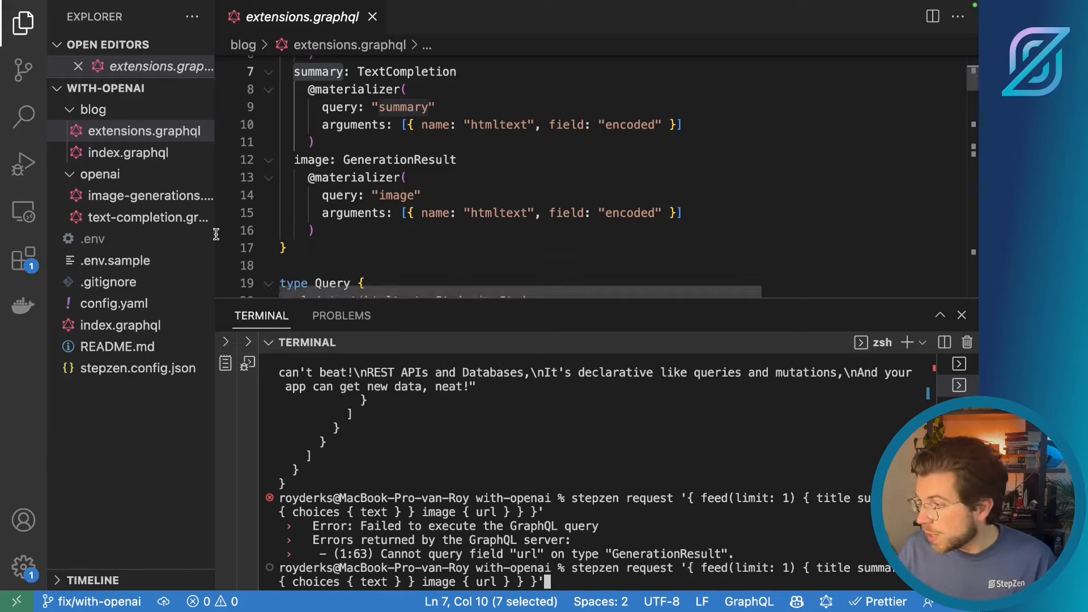
left_click(146, 195)
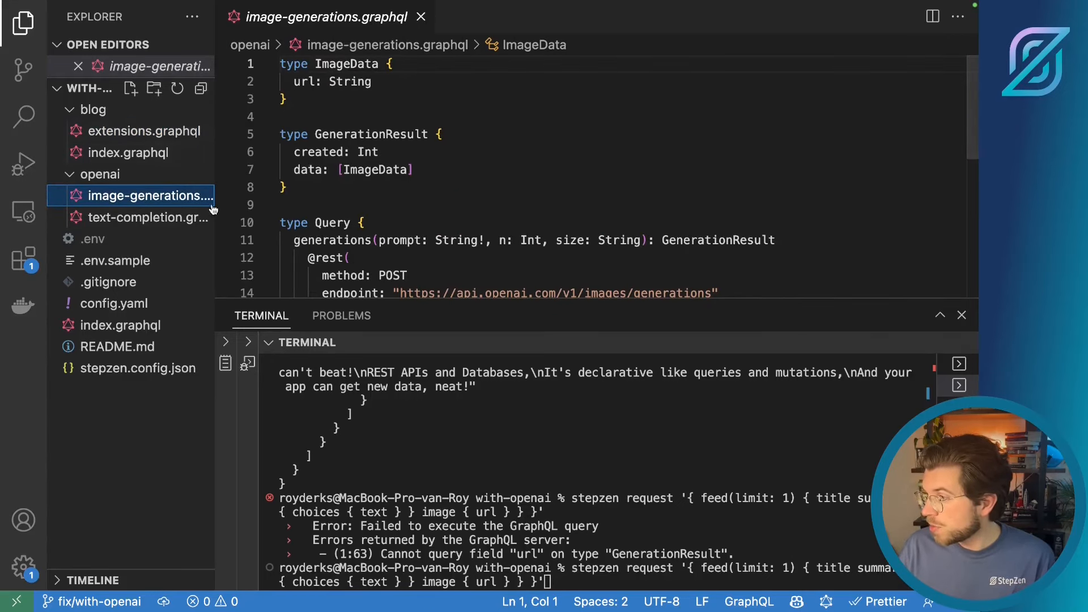